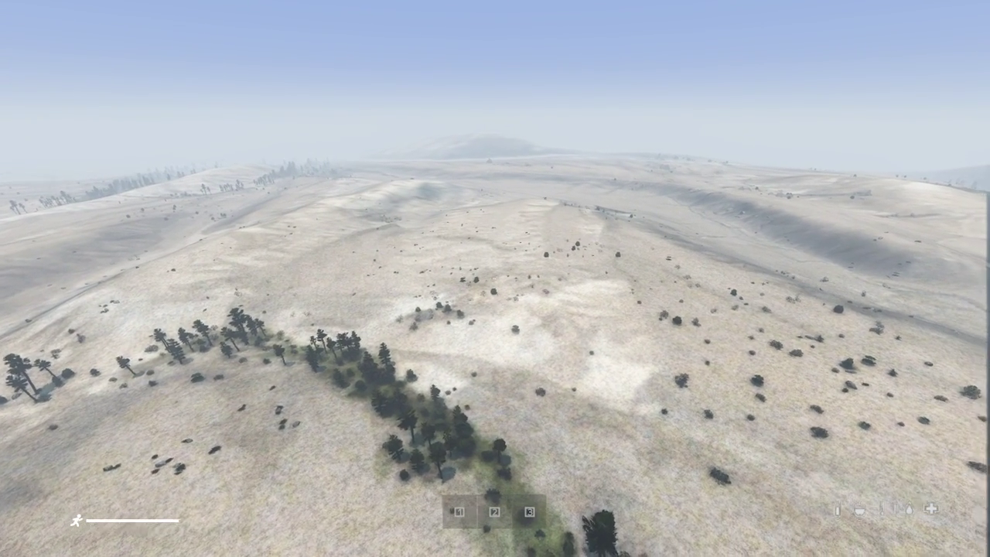
pyautogui.moveTo(495, 279)
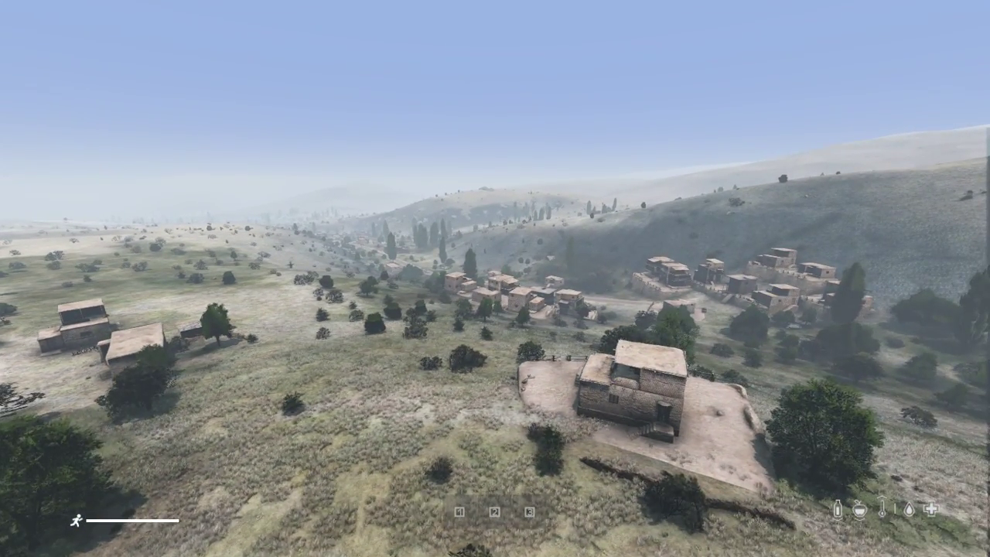
# - Leave the DayZ server immediately from the pause menu with Exit now
pyautogui.press('Escape')
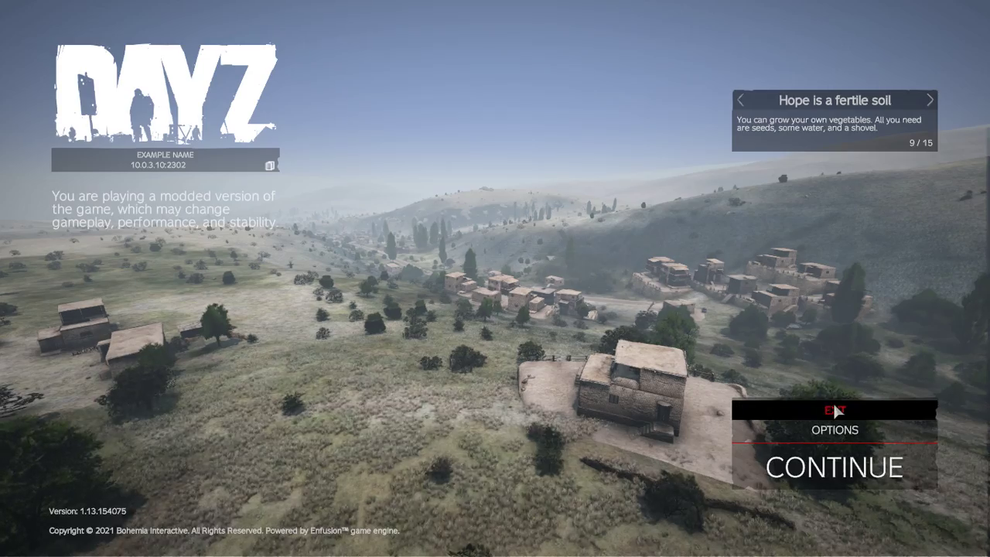
pyautogui.click(834, 410)
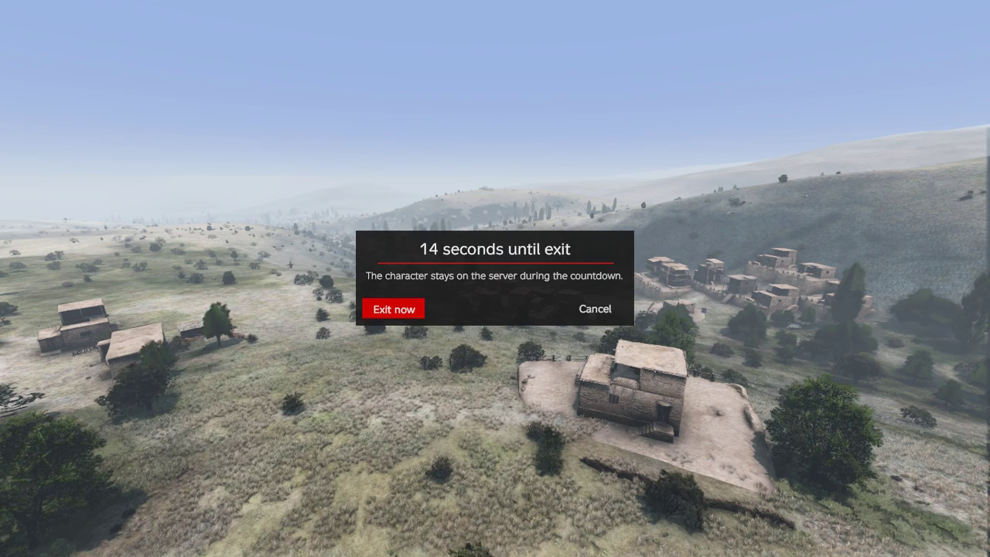
pyautogui.click(393, 309)
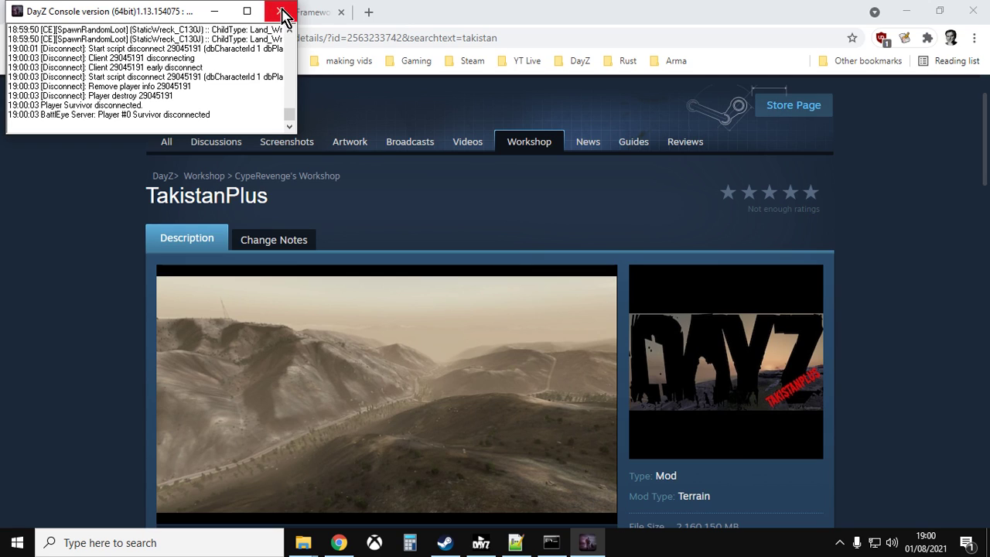
# - Close the DayZ server console and read through the TakistanPlus Workshop description
pyautogui.click(279, 11)
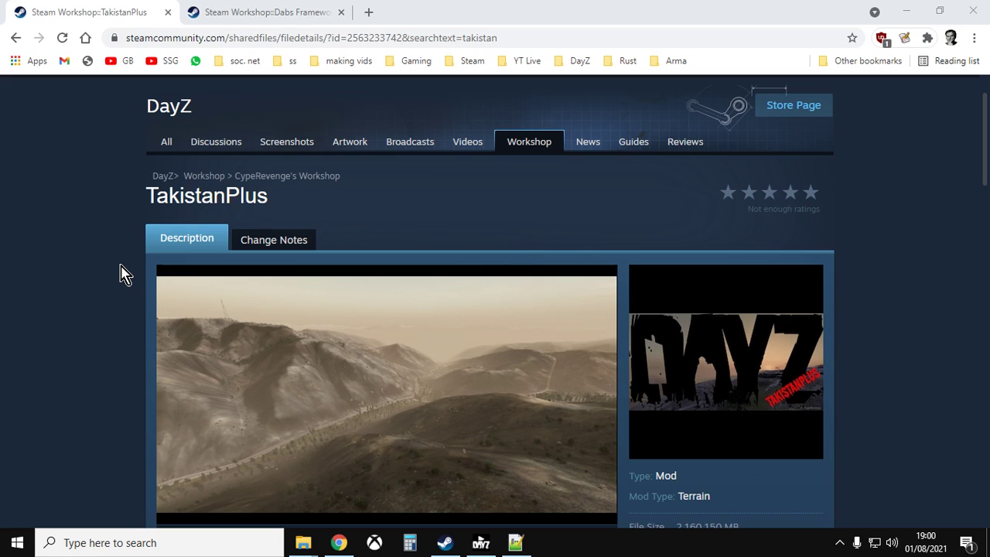
pyautogui.moveTo(133, 272)
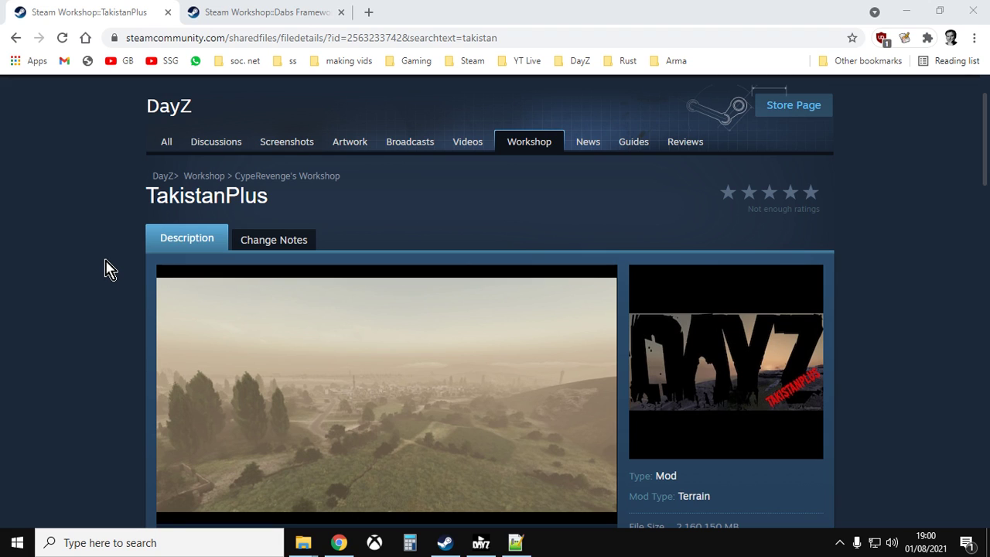
pyautogui.scroll(-3)
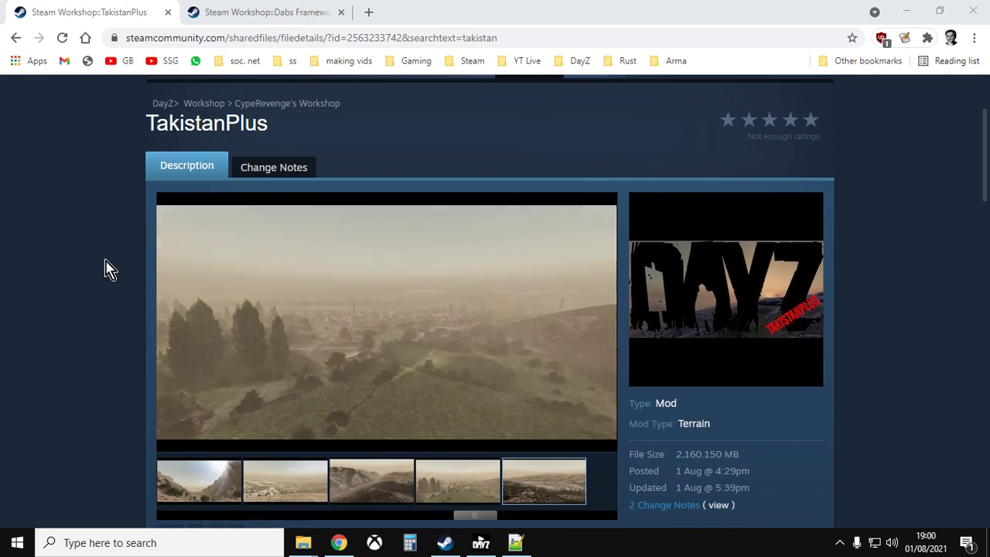
pyautogui.scroll(-3)
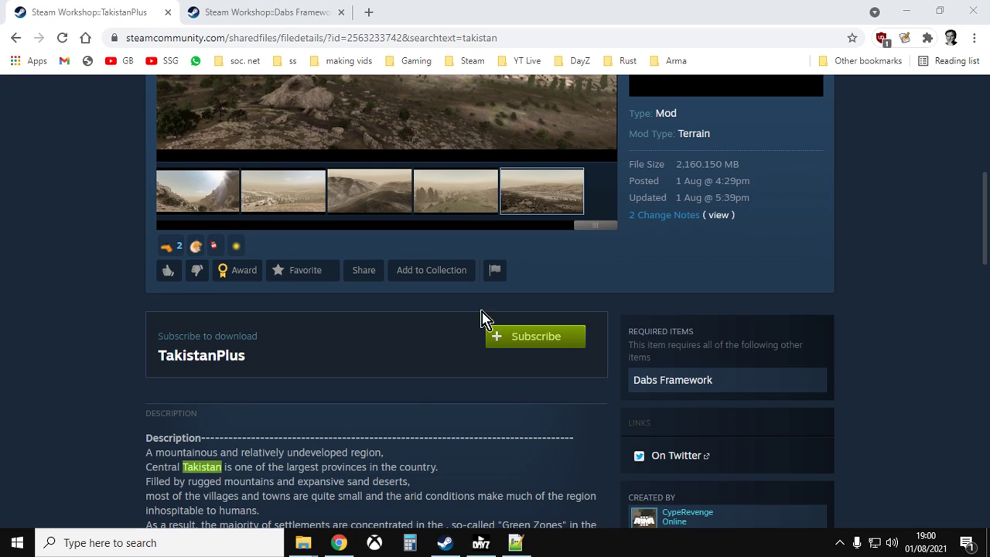
pyautogui.scroll(-3)
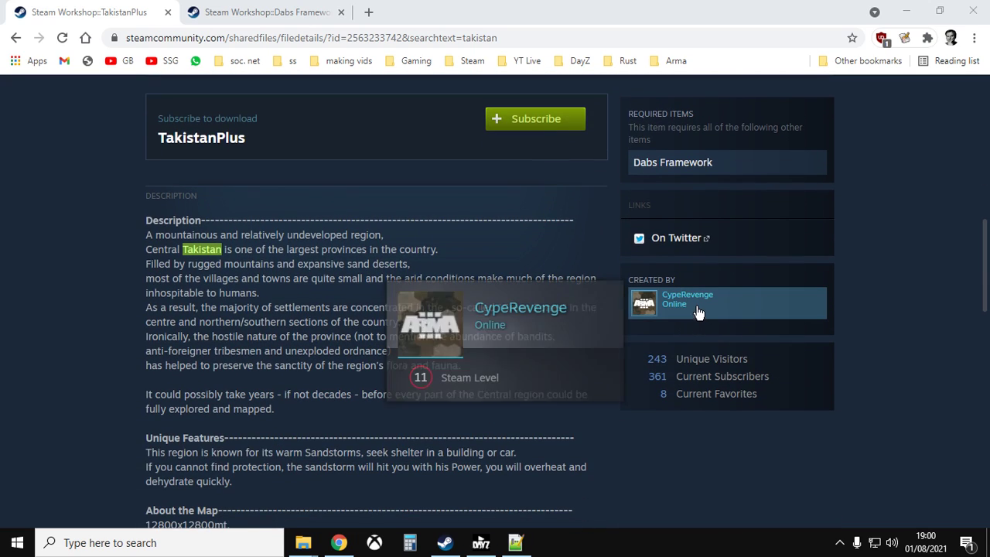
pyautogui.moveTo(45, 338)
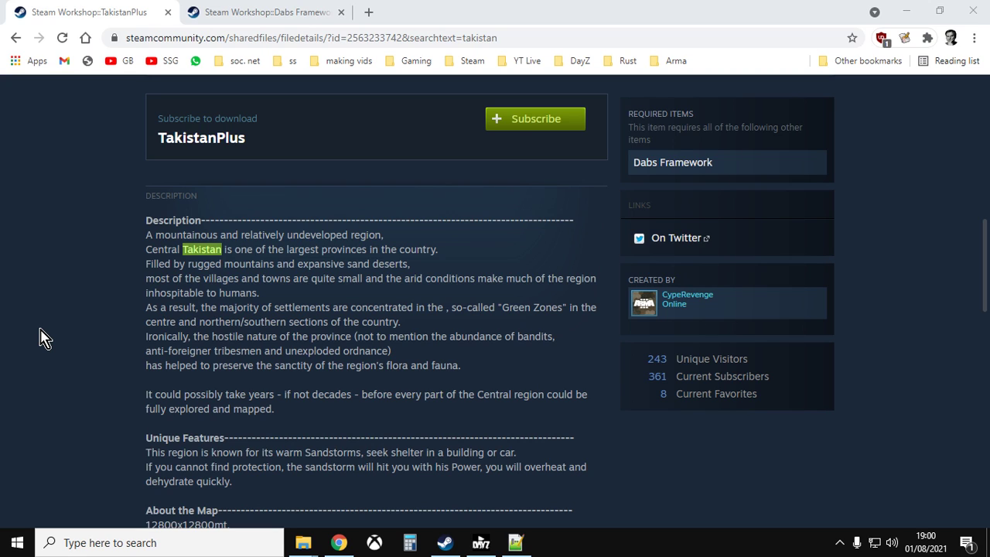
pyautogui.scroll(-3)
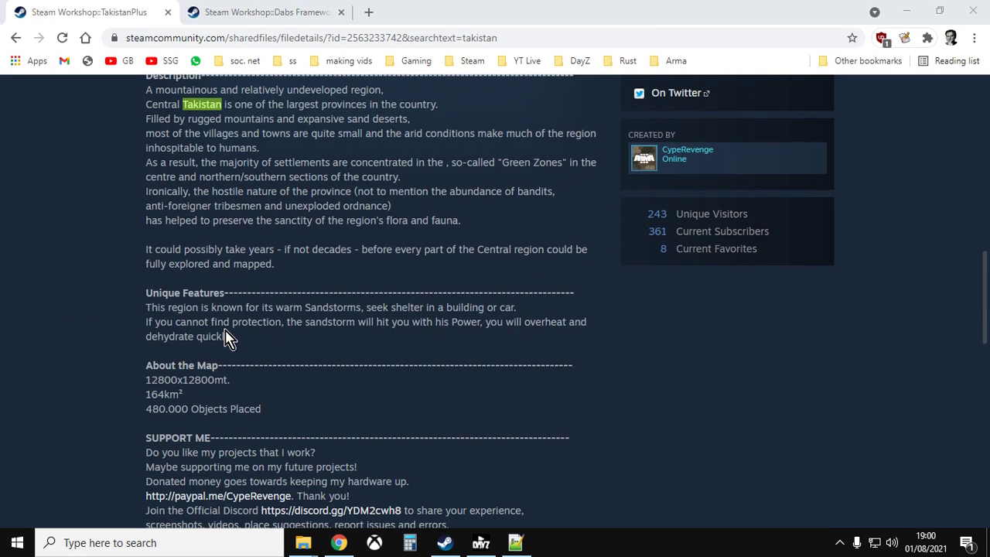
pyautogui.scroll(-3)
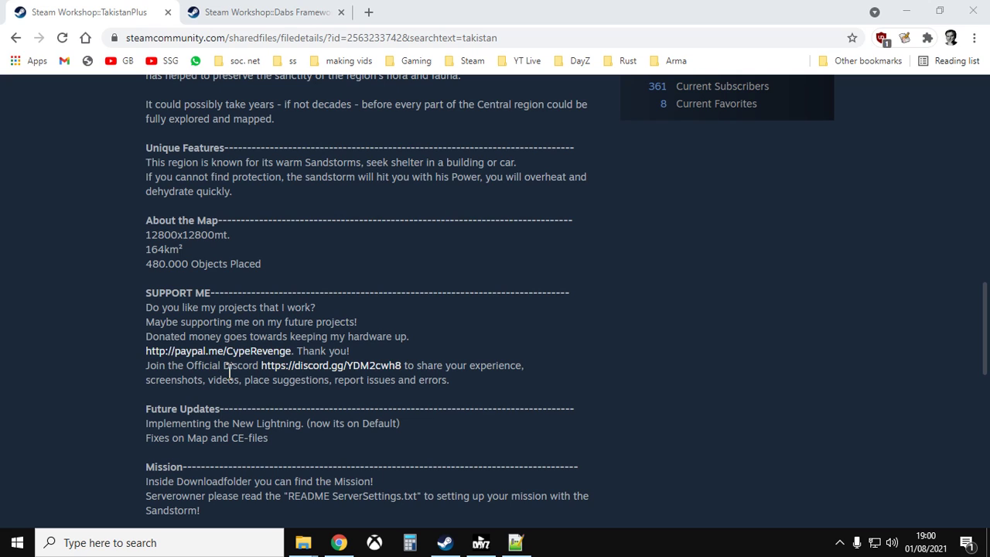
pyautogui.moveTo(423, 352)
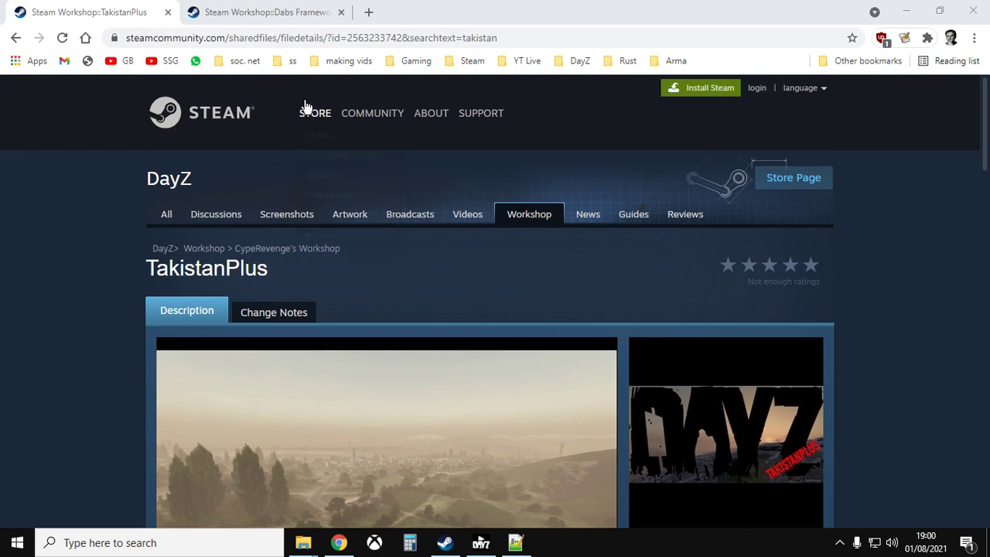
# - Switch to the Dabs Framework Workshop page and review its description
pyautogui.click(267, 11)
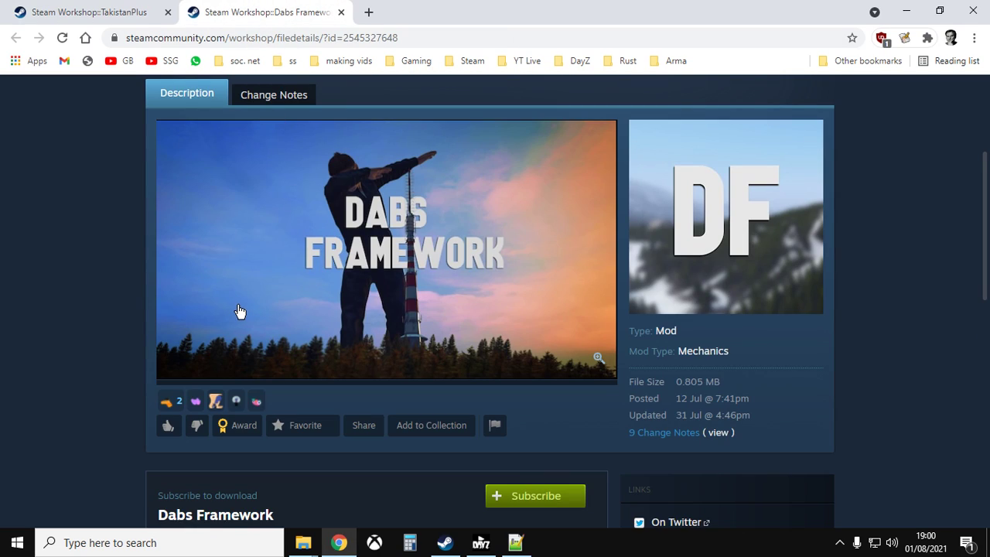
pyautogui.scroll(-3)
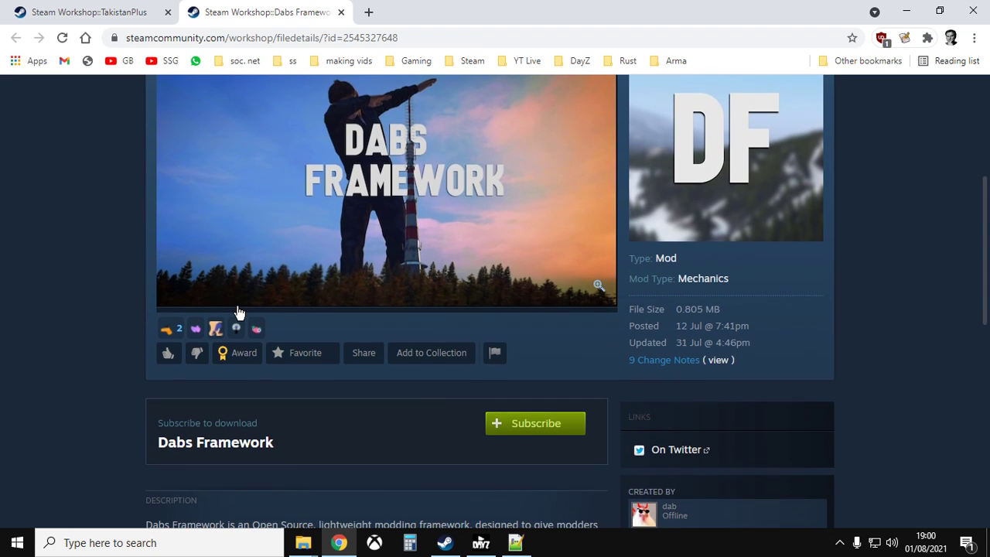
pyautogui.scroll(-3)
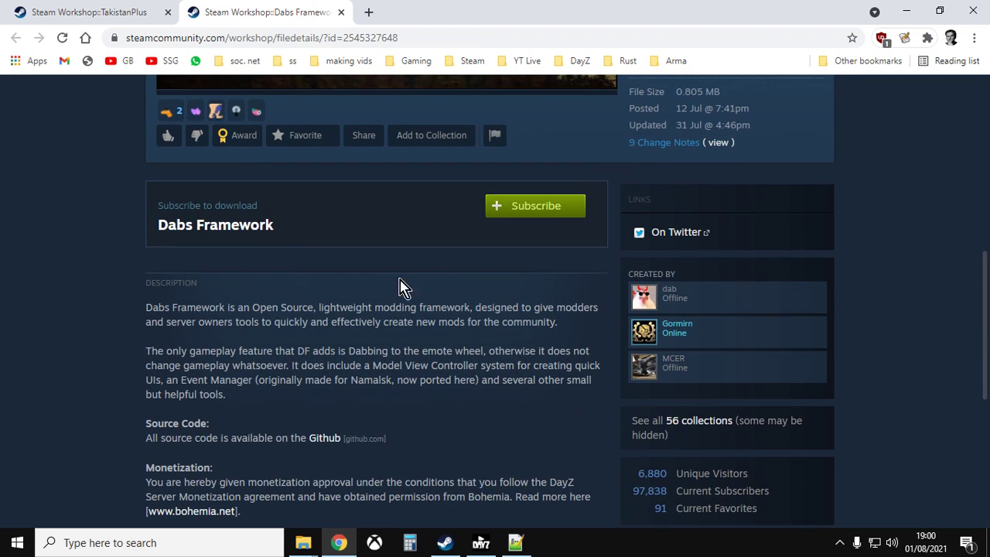
pyautogui.moveTo(363, 225)
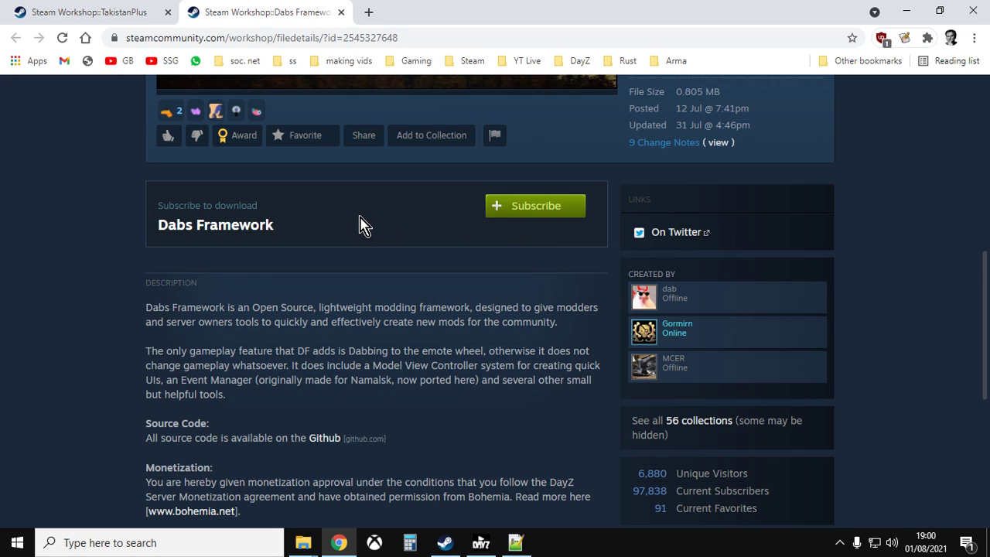
pyautogui.scroll(3)
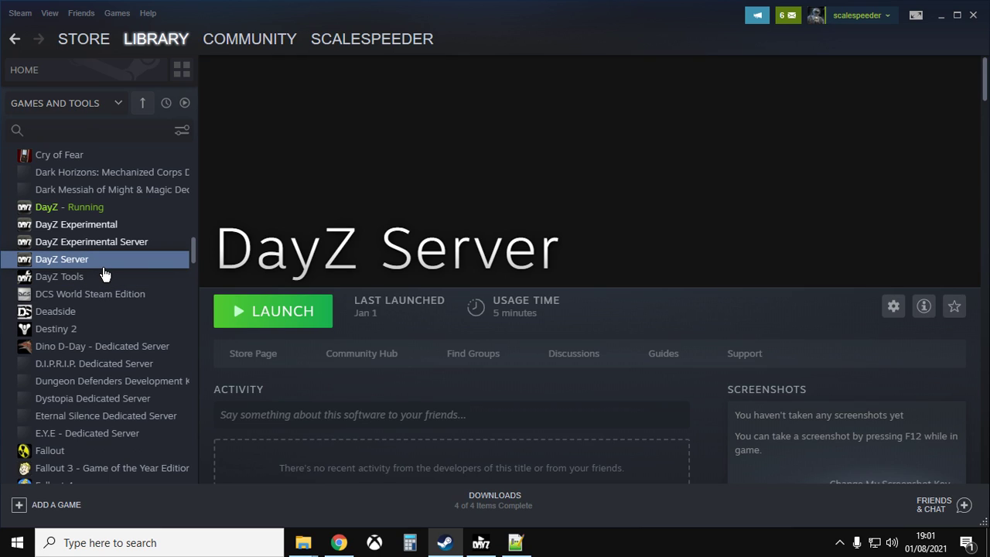
pyautogui.moveTo(272, 311)
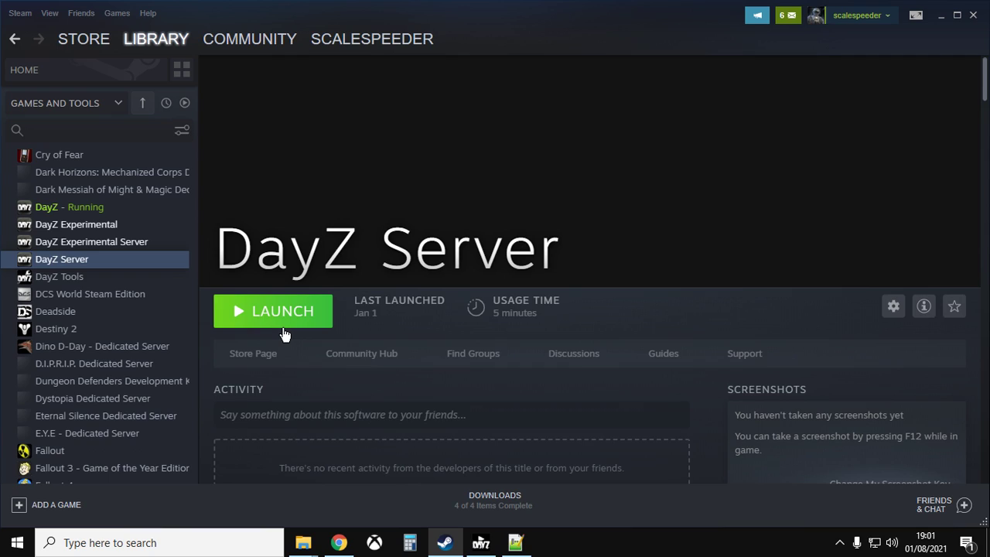
pyautogui.moveTo(298, 334)
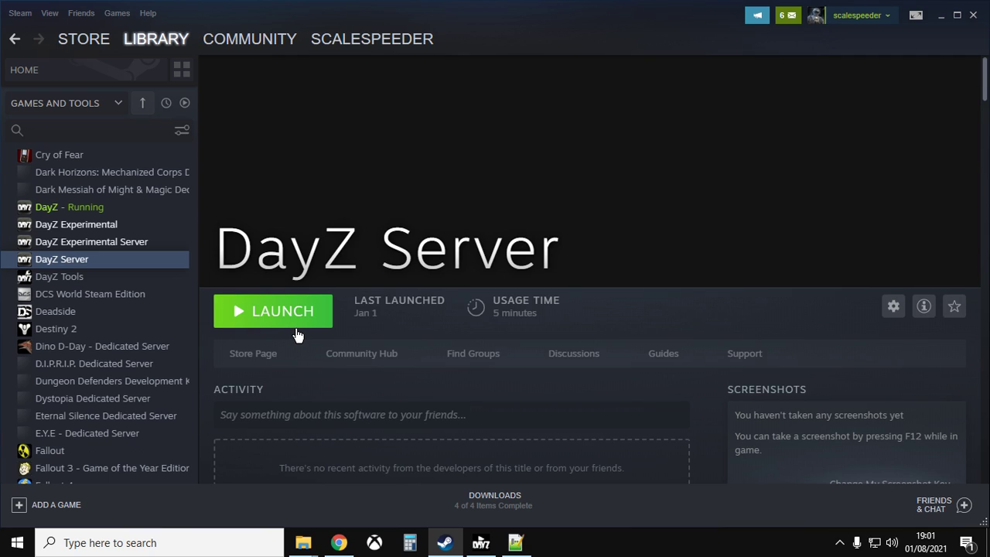
# - Launch the DayZ Server tool from the Steam Library
pyautogui.click(272, 311)
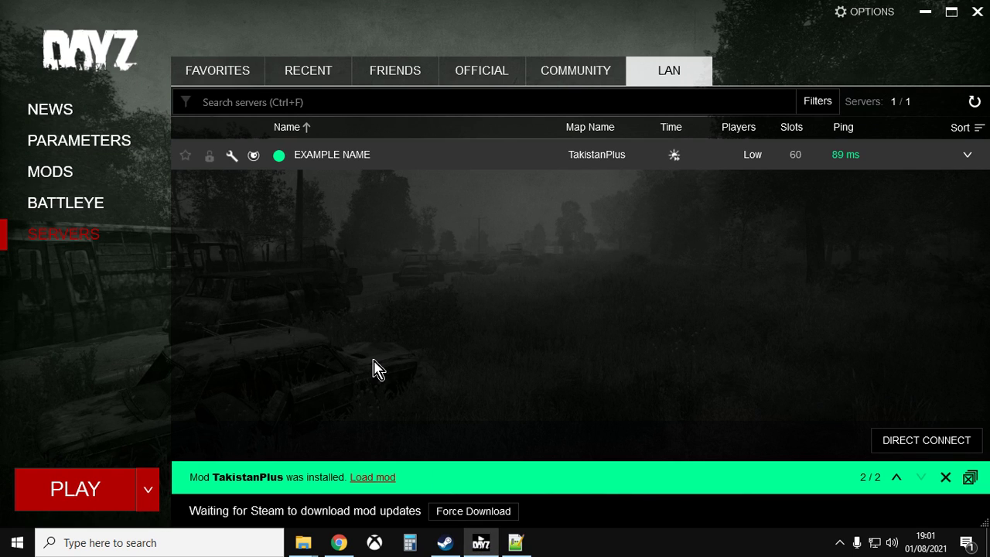
# - View the launcher's mods list: Dabs Framework, TakistanPlus, CF and ZomBerry Admin Tools
pyautogui.click(49, 171)
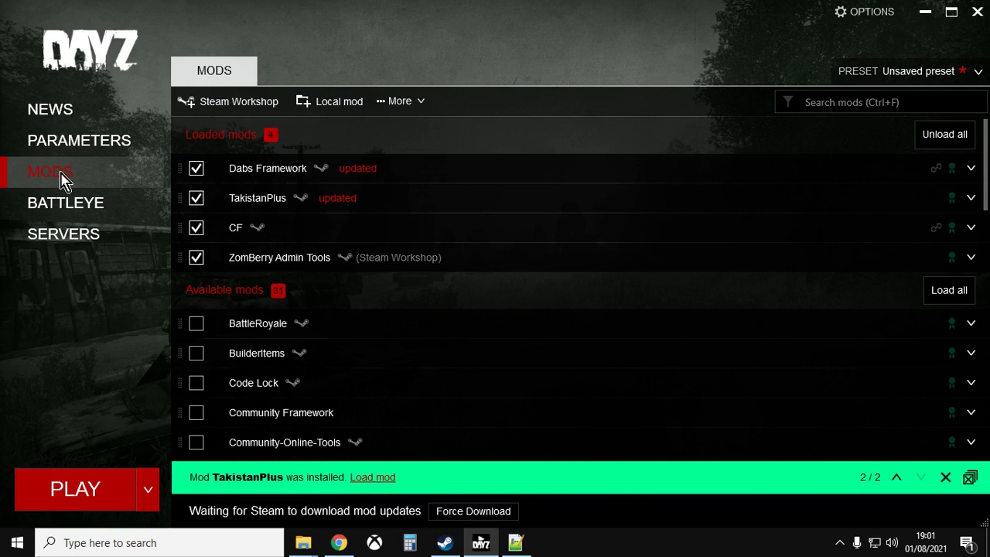
pyautogui.moveTo(248, 198)
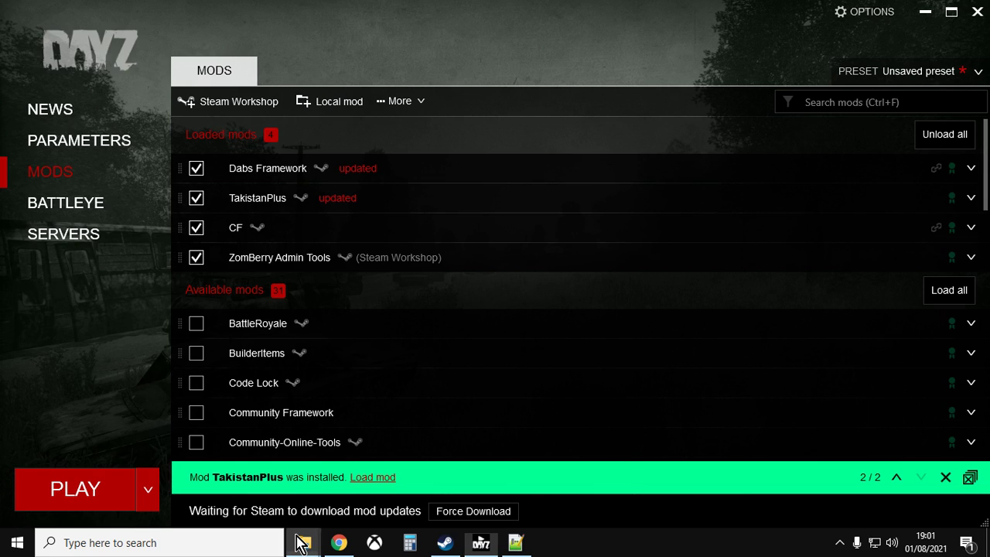
pyautogui.click(302, 543)
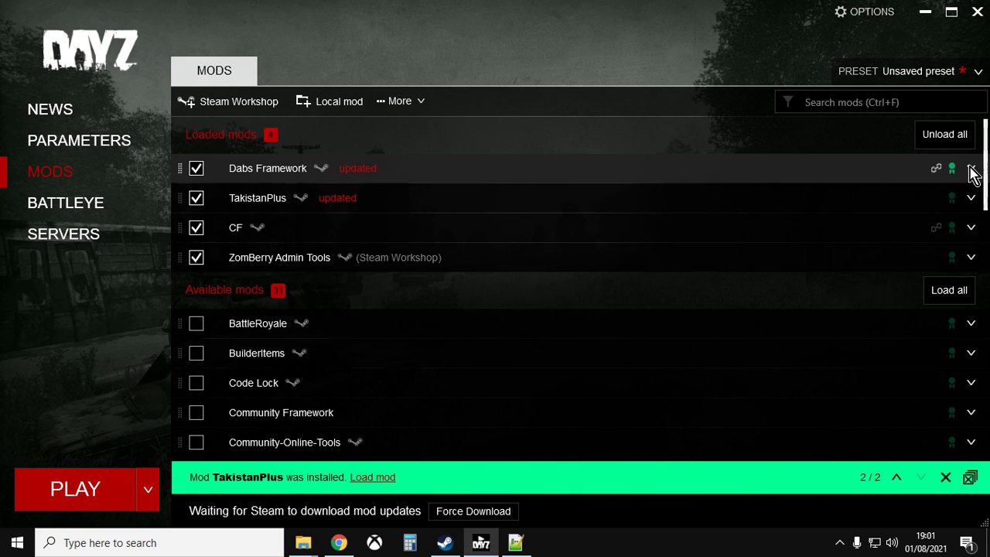
# - Open Dabs Framework's folder in Windows Explorer, accepting the Workshop cache warning
pyautogui.click(970, 168)
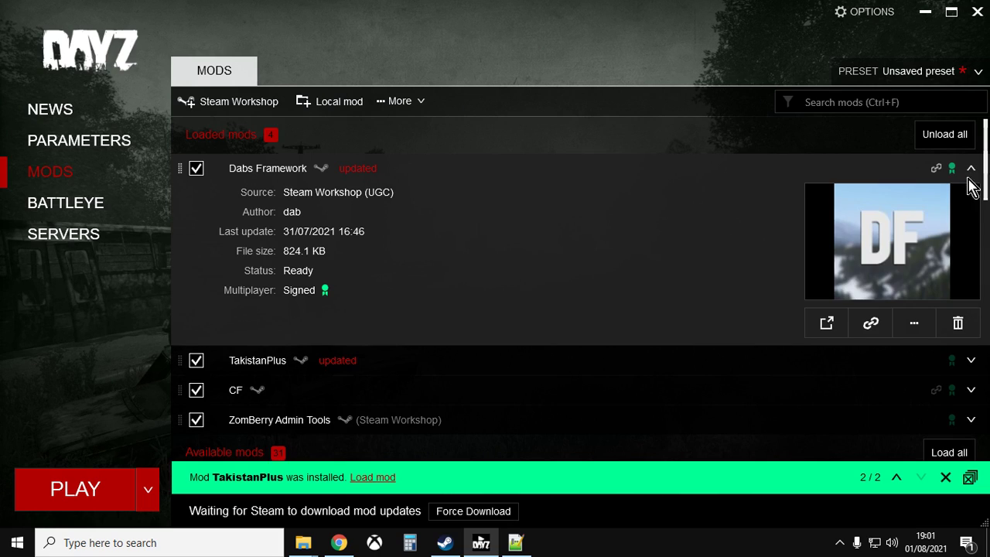
pyautogui.click(913, 324)
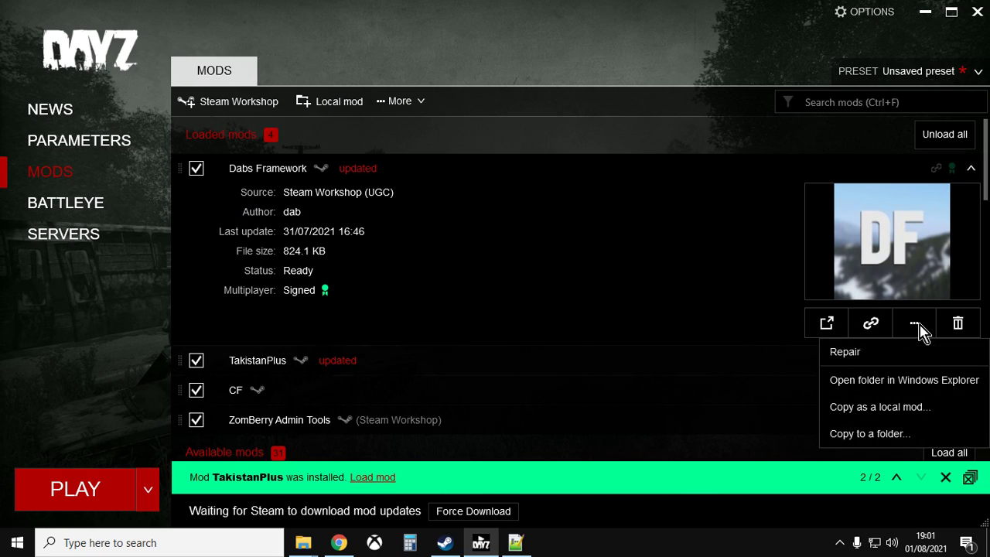
pyautogui.moveTo(870, 386)
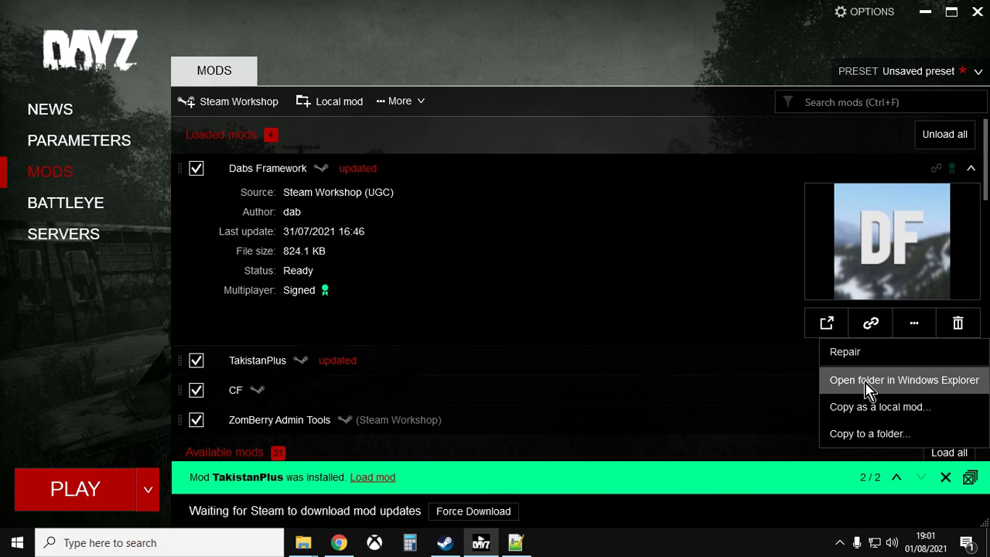
pyautogui.click(903, 379)
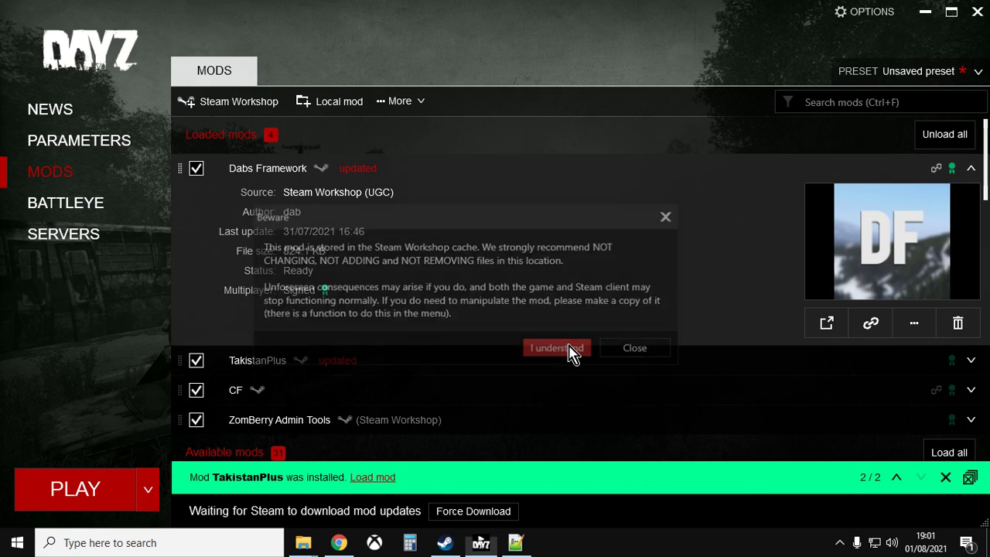
pyautogui.click(555, 348)
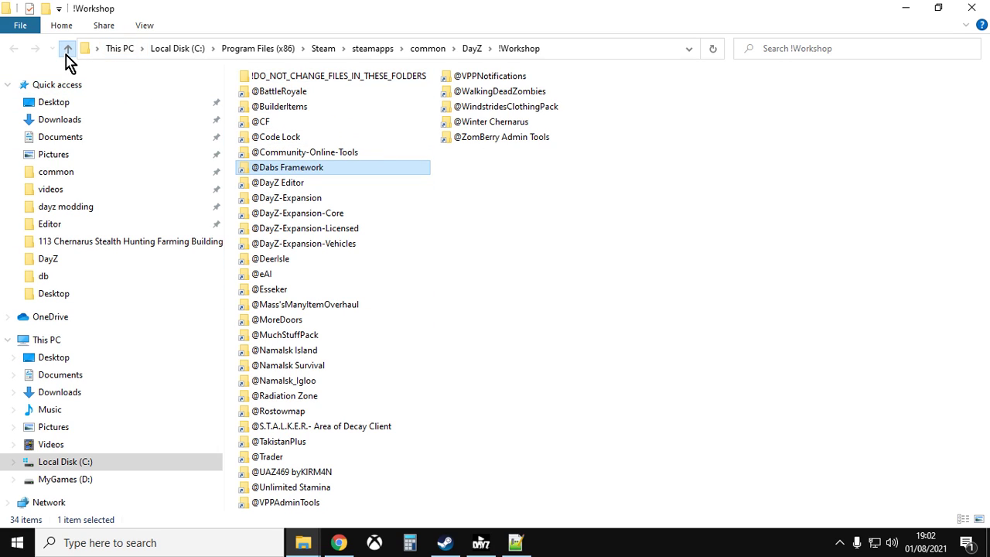
# - Go up to Steam's common folder listing the DayZ and DayZServer folders
pyautogui.click(67, 48)
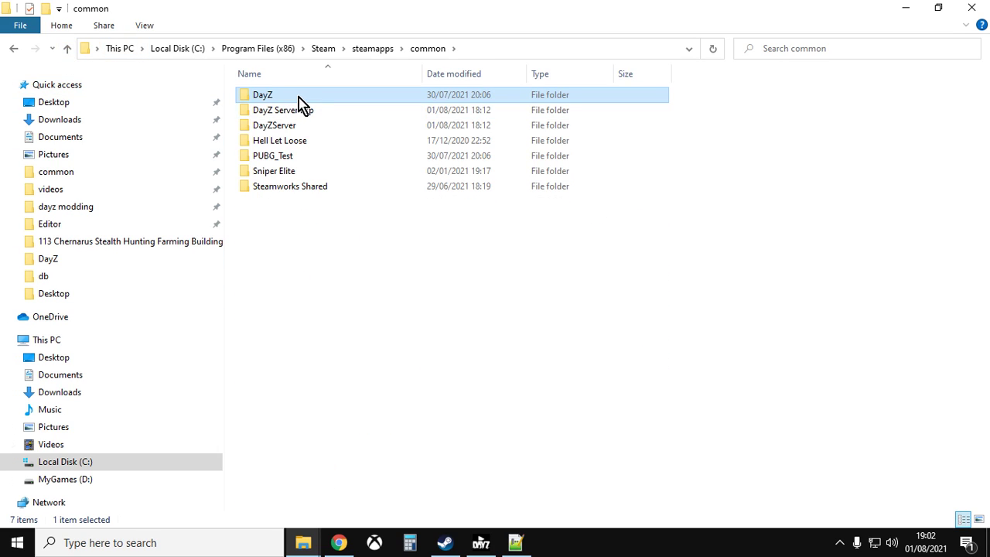
pyautogui.moveTo(290, 100)
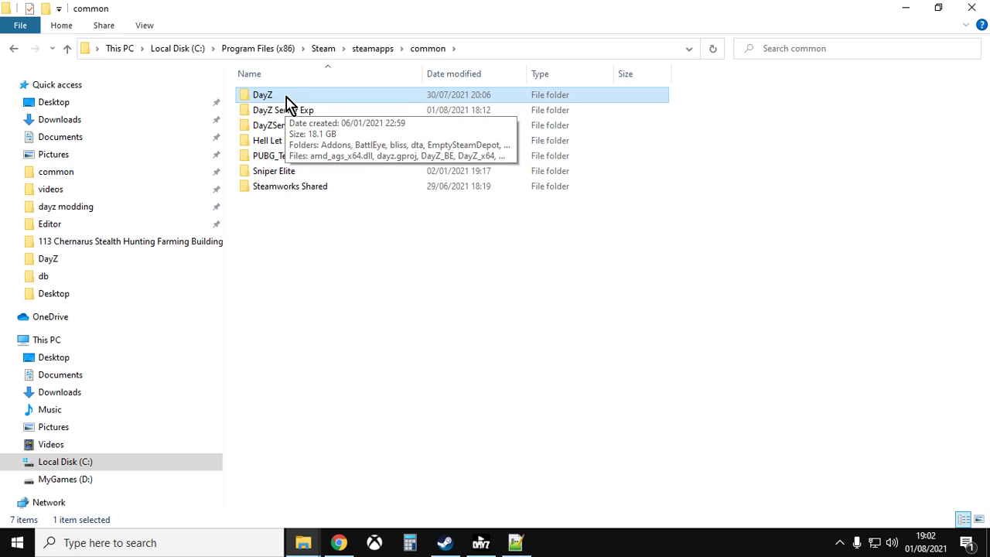
pyautogui.moveTo(281, 294)
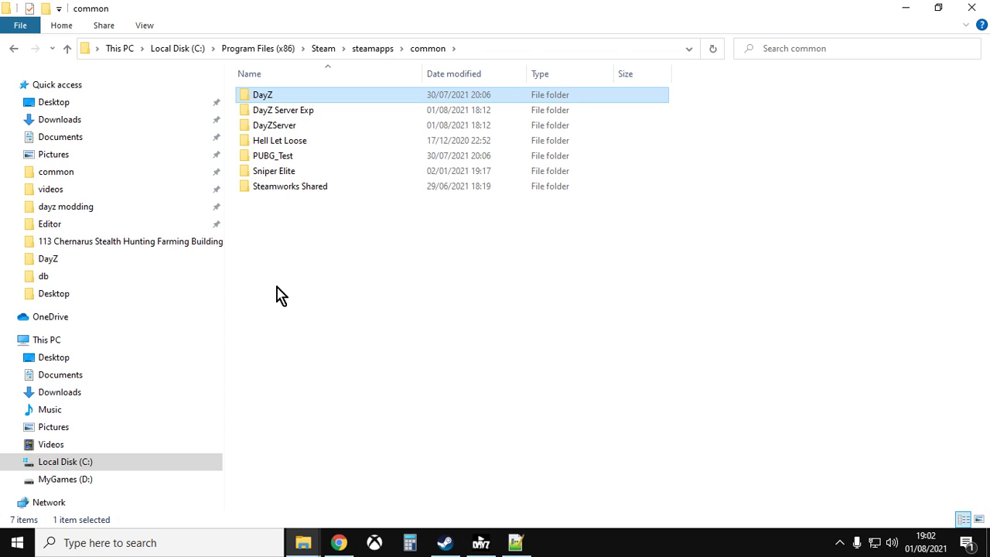
pyautogui.moveTo(293, 105)
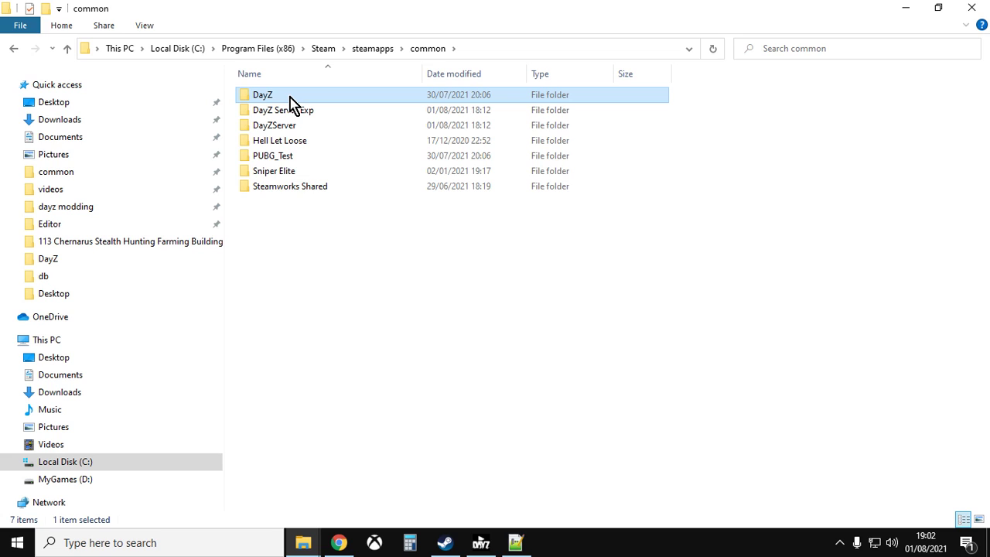
pyautogui.doubleClick(262, 94)
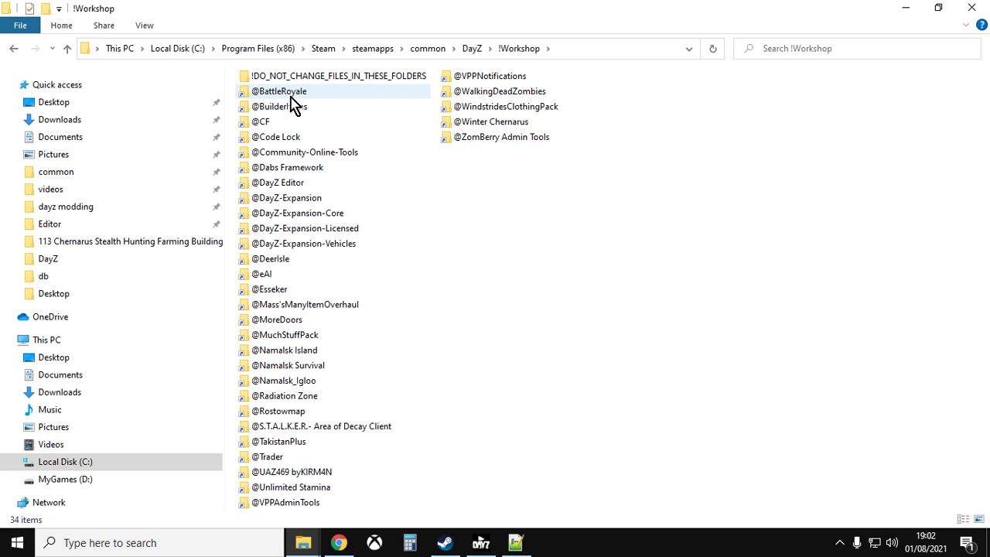
pyautogui.click(288, 167)
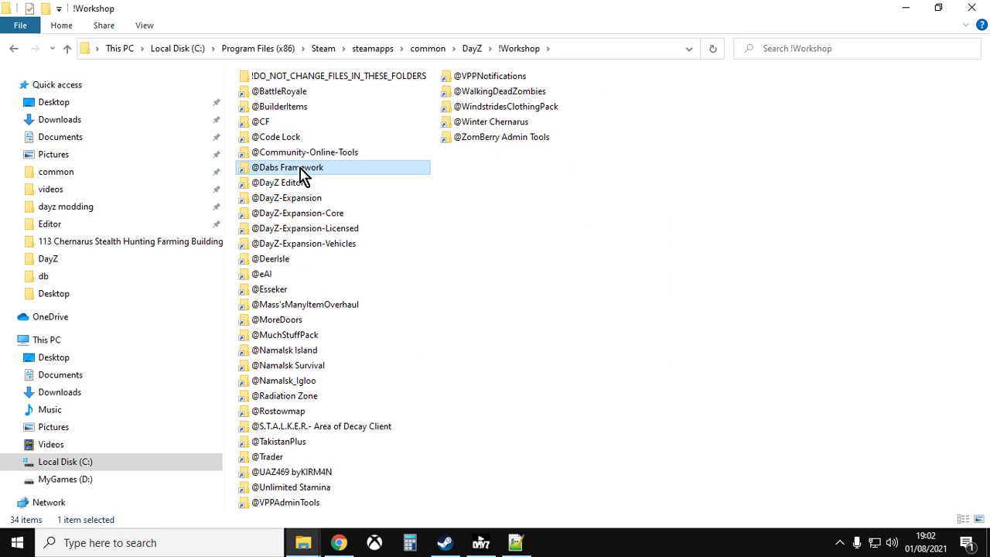
pyautogui.moveTo(310, 358)
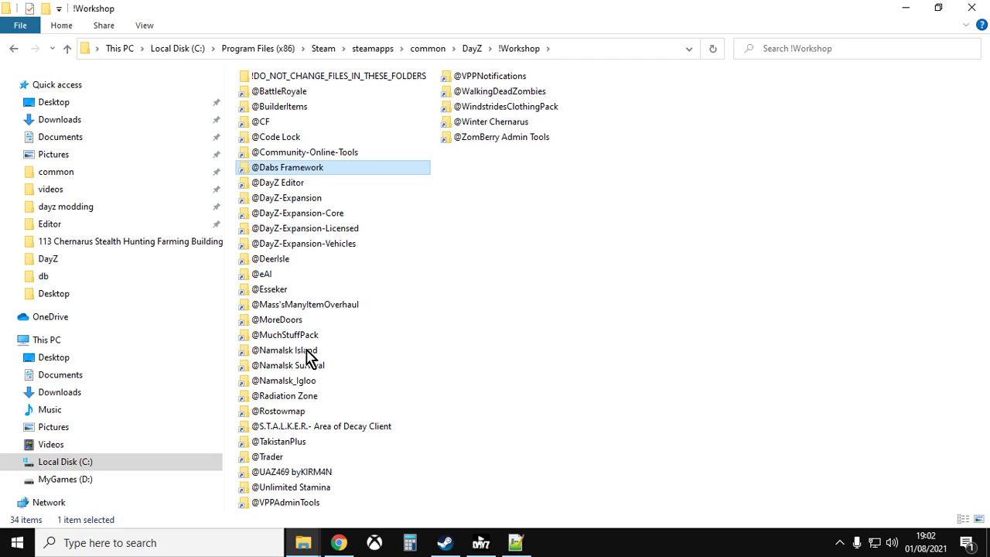
pyautogui.moveTo(302, 493)
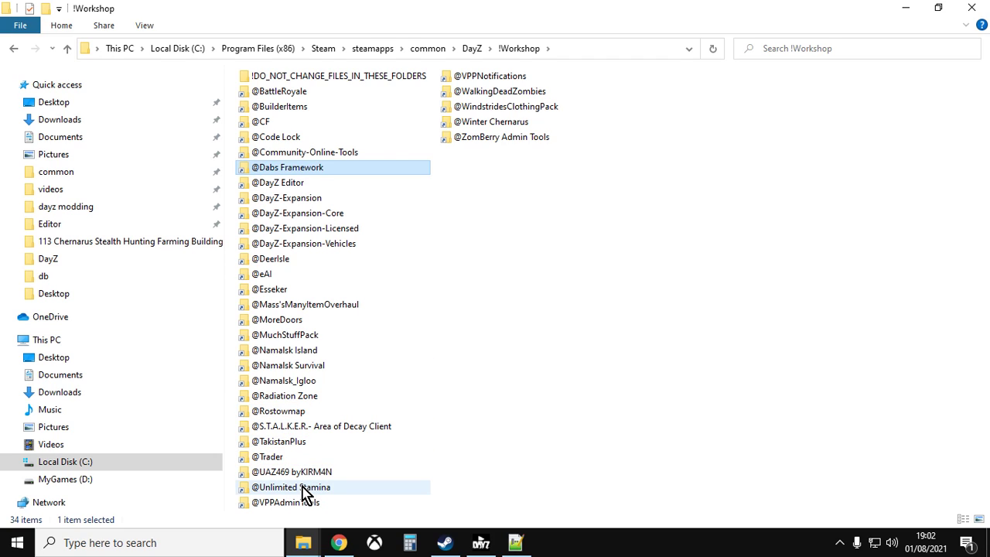
pyautogui.moveTo(290, 440)
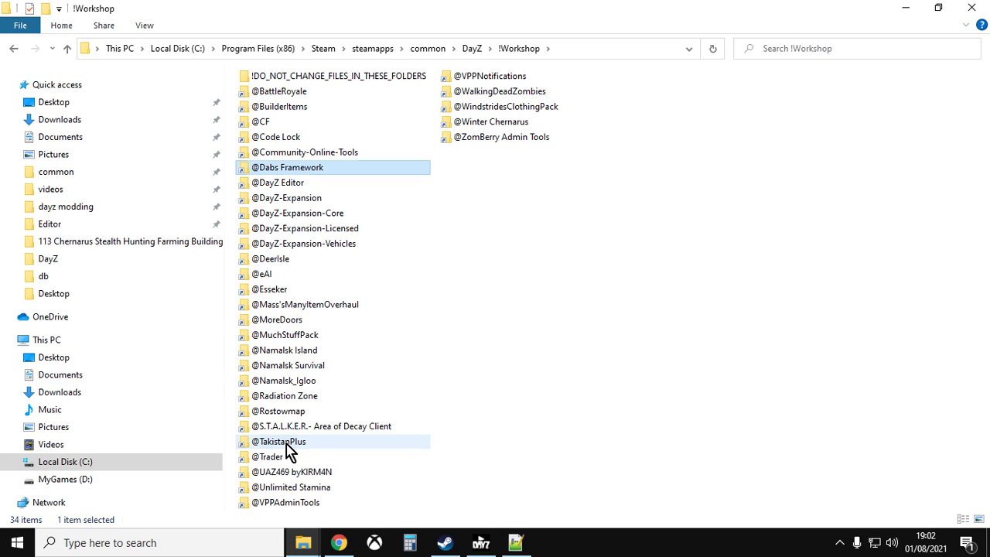
pyautogui.rightClick(280, 441)
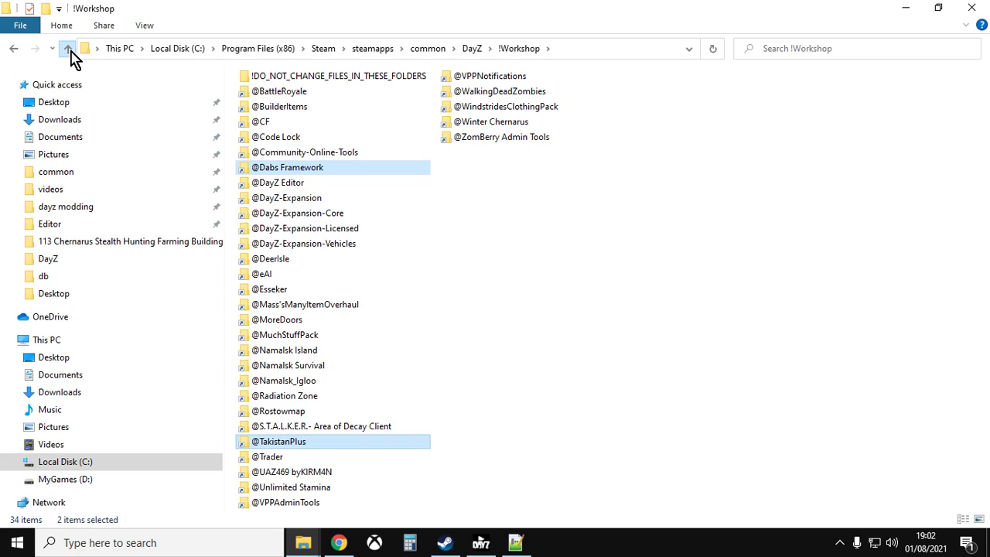
# - Return to the common folder and open the DayZServer folder
pyautogui.click(67, 48)
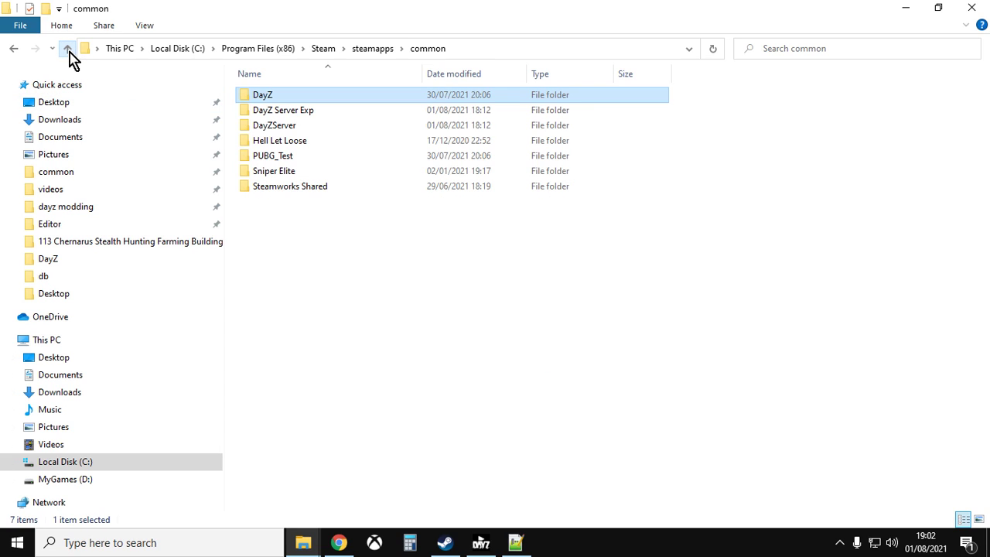
pyautogui.doubleClick(273, 124)
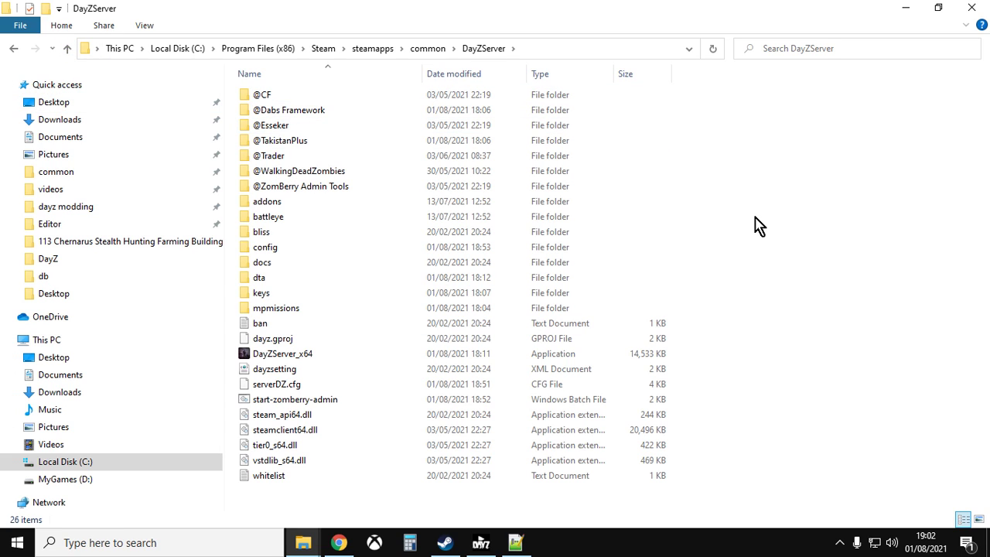
pyautogui.rightClick(806, 194)
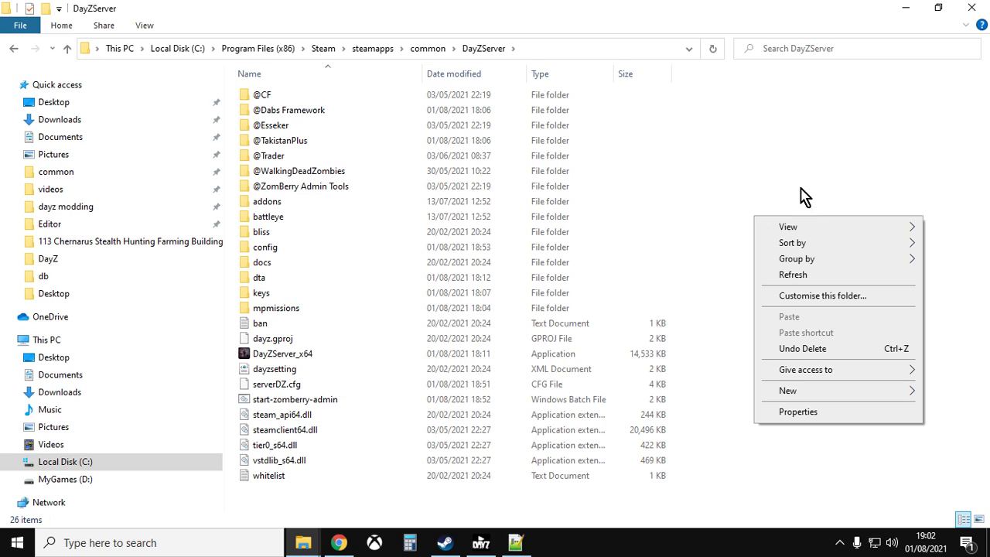
pyautogui.click(289, 110)
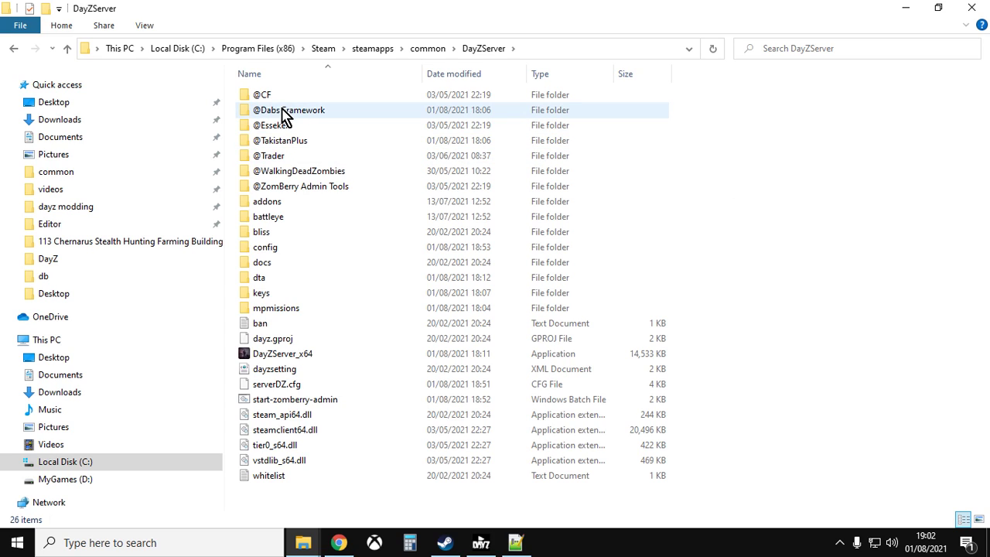
pyautogui.moveTo(302, 143)
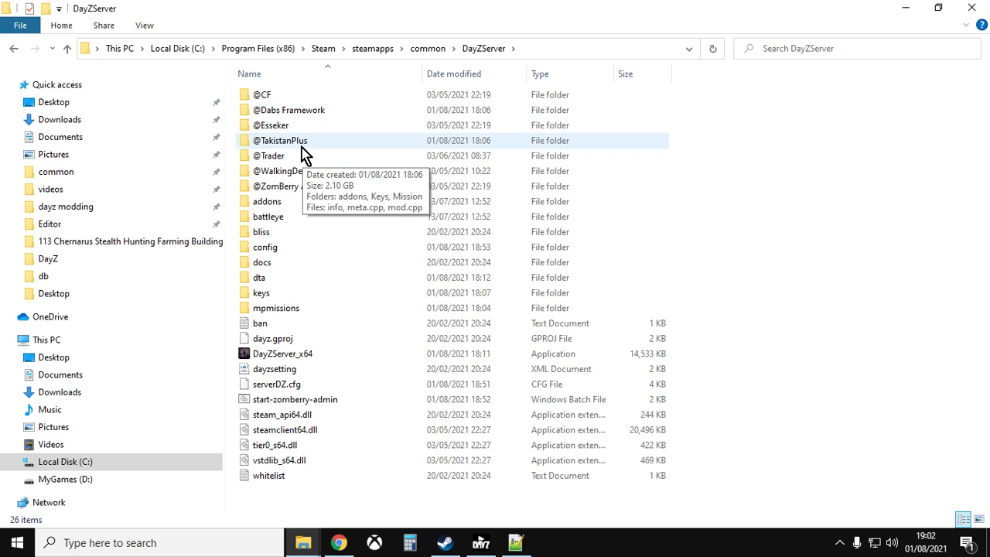
pyautogui.moveTo(290, 109)
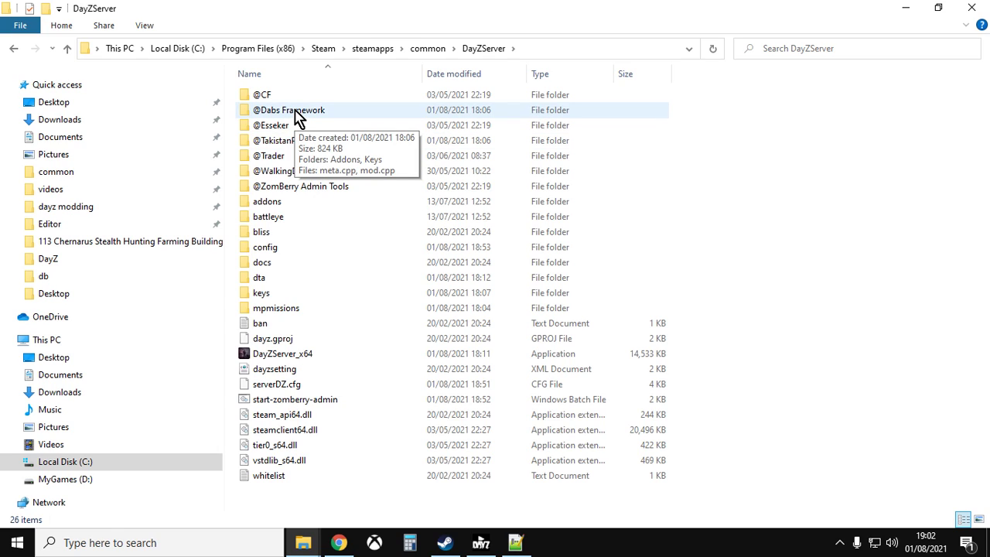
# - Copy InclementDab.bikey from Dabs Framework's Keys folder into the server keys folder
pyautogui.doubleClick(289, 110)
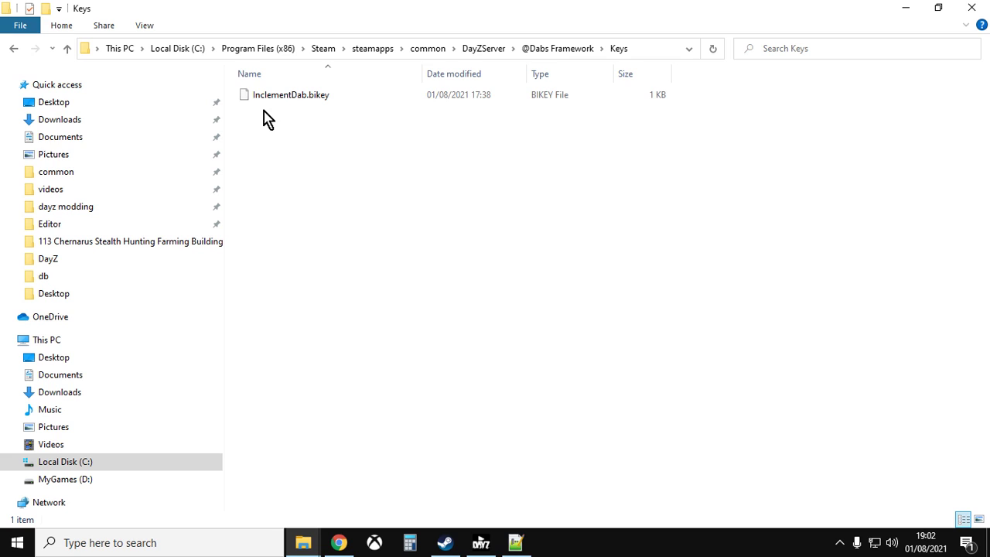
pyautogui.rightClick(290, 94)
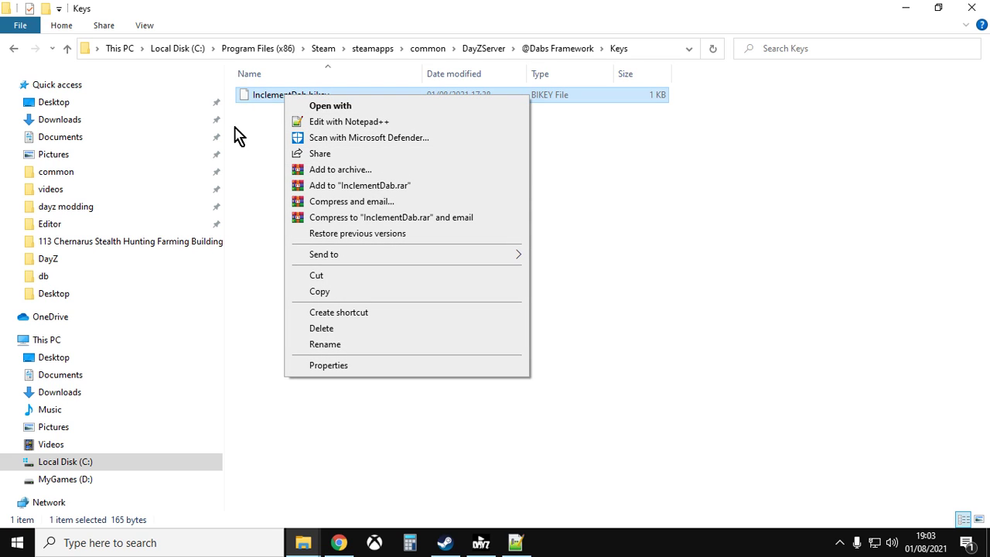
pyautogui.click(68, 48)
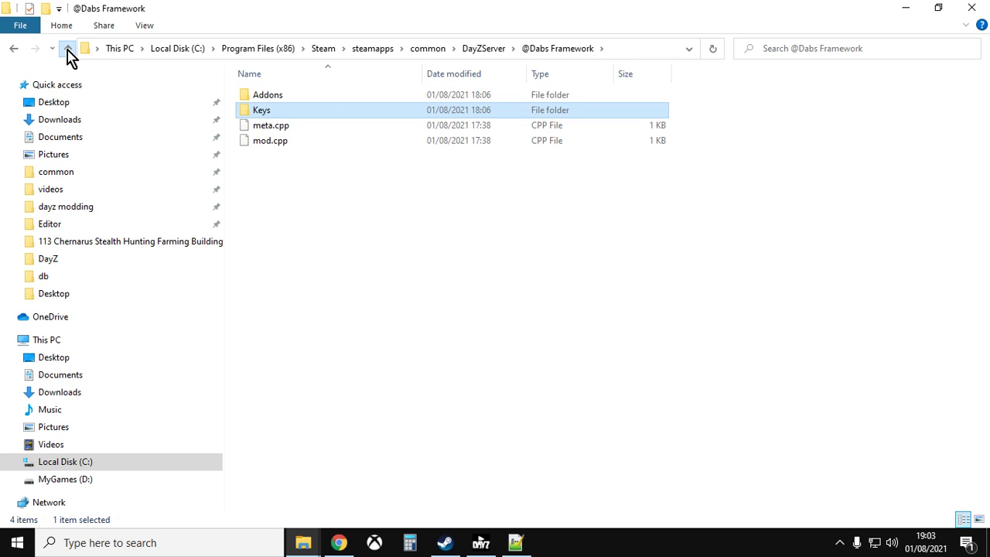
pyautogui.click(68, 48)
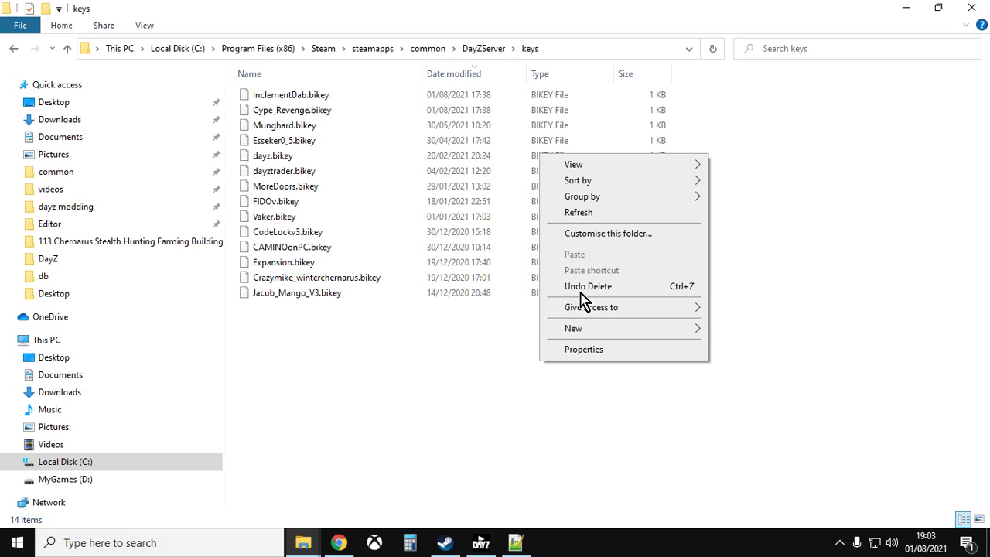
pyautogui.click(67, 48)
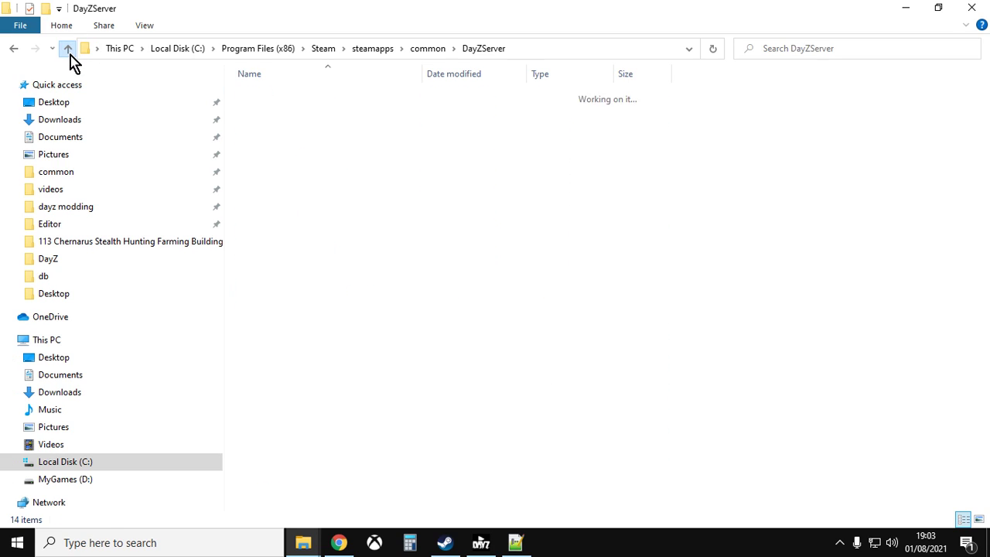
# - Copy Cype_Revenge.bikey from TakistanPlus Keys into server keys, then return to DayZServer
pyautogui.click(67, 48)
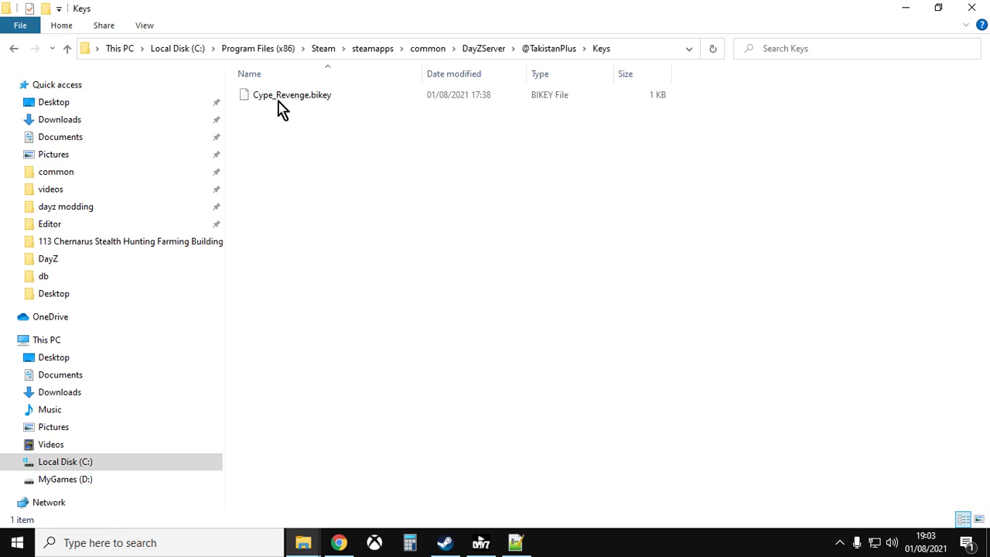
pyautogui.rightClick(292, 94)
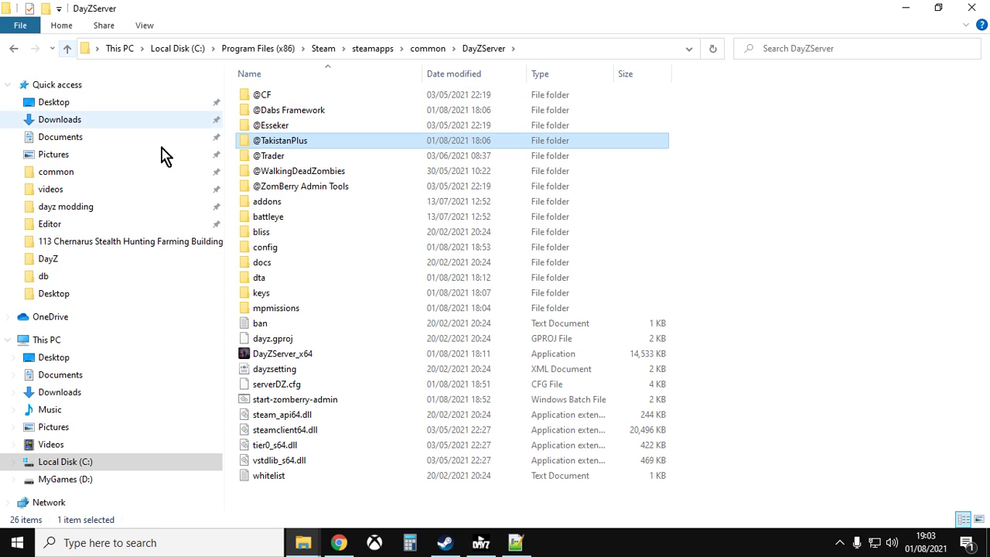
pyautogui.doubleClick(262, 293)
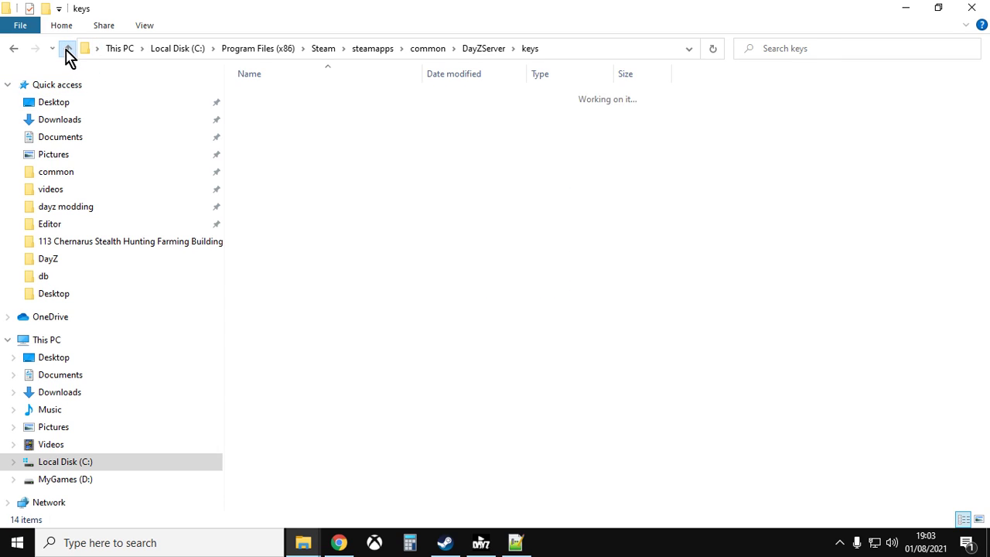
pyautogui.click(67, 48)
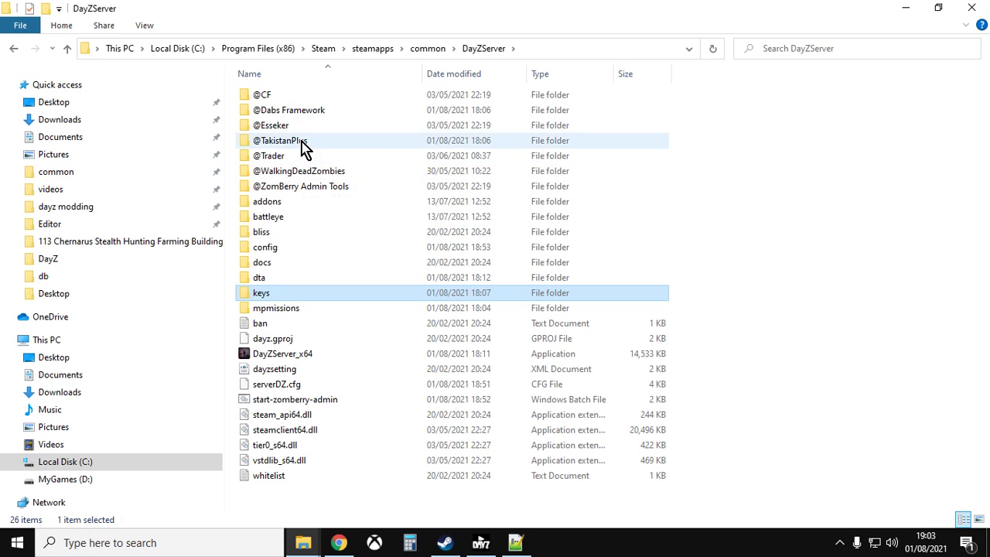
pyautogui.doubleClick(281, 140)
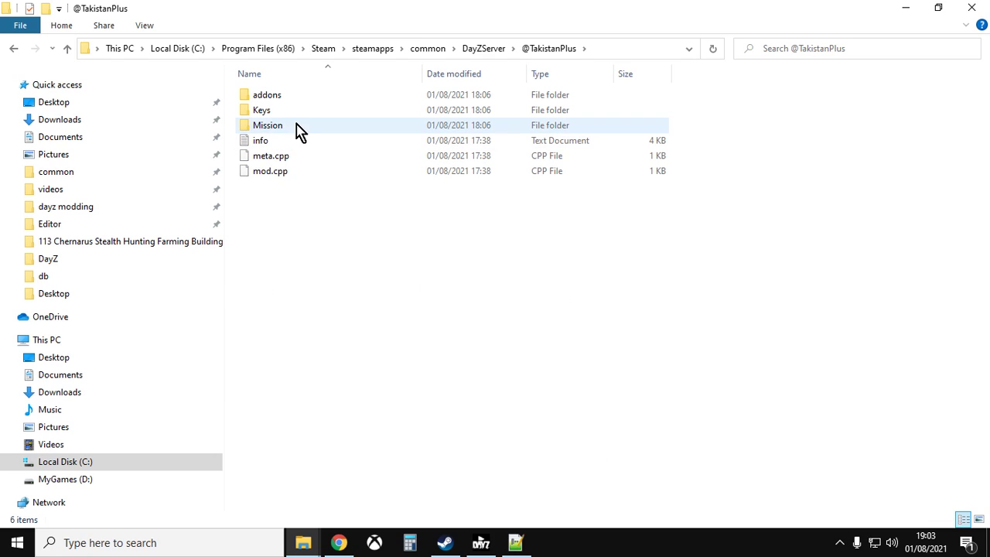
pyautogui.doubleClick(268, 125)
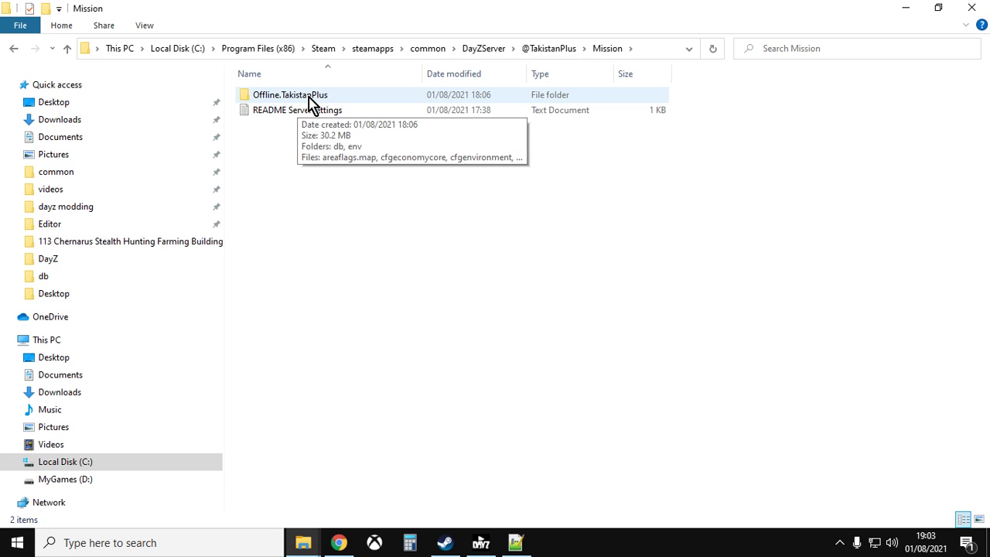
pyautogui.rightClick(290, 95)
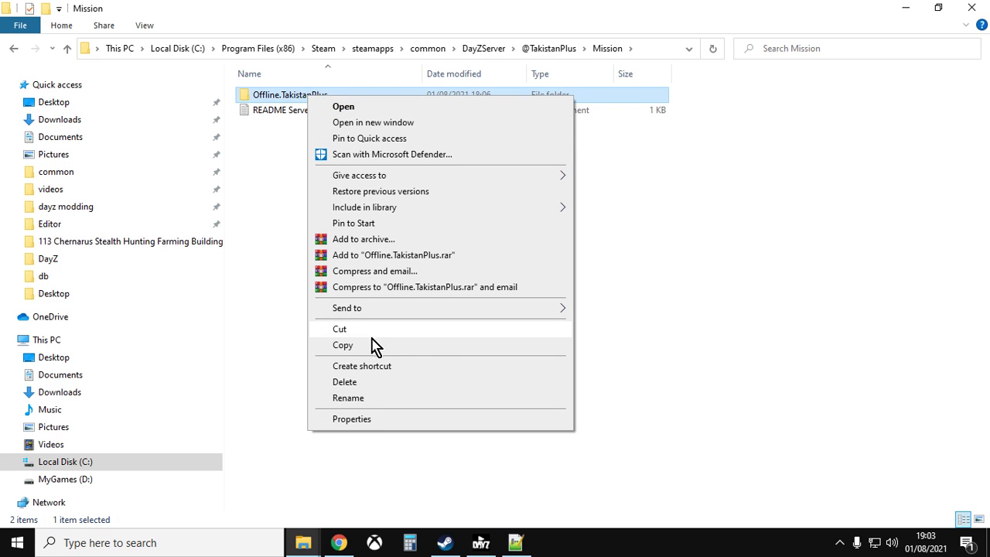
pyautogui.click(68, 48)
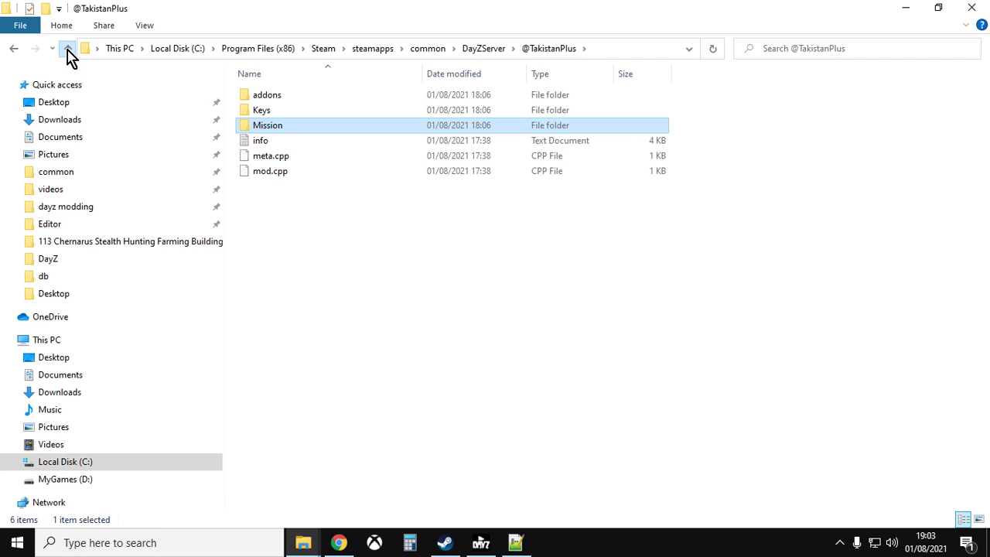
pyautogui.click(71, 48)
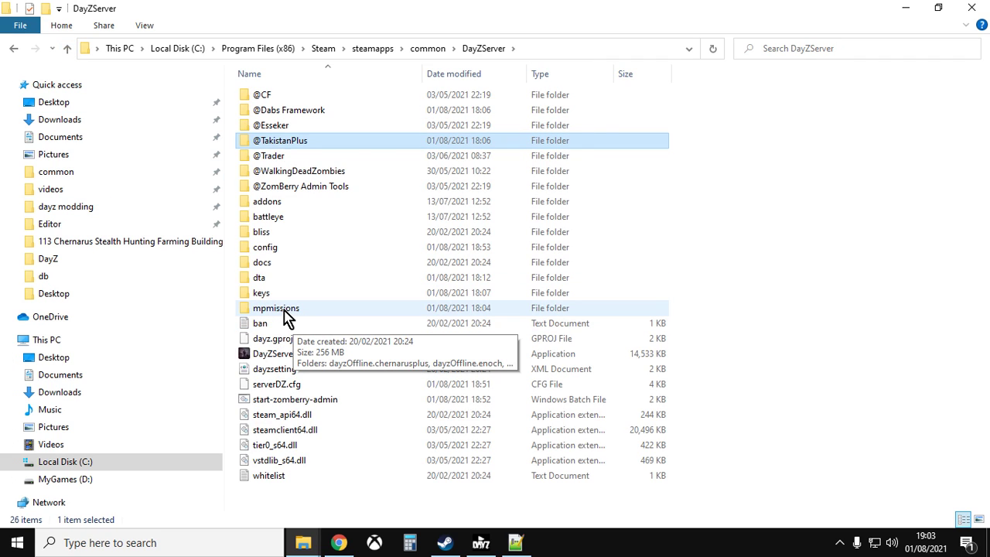
pyautogui.rightClick(453, 363)
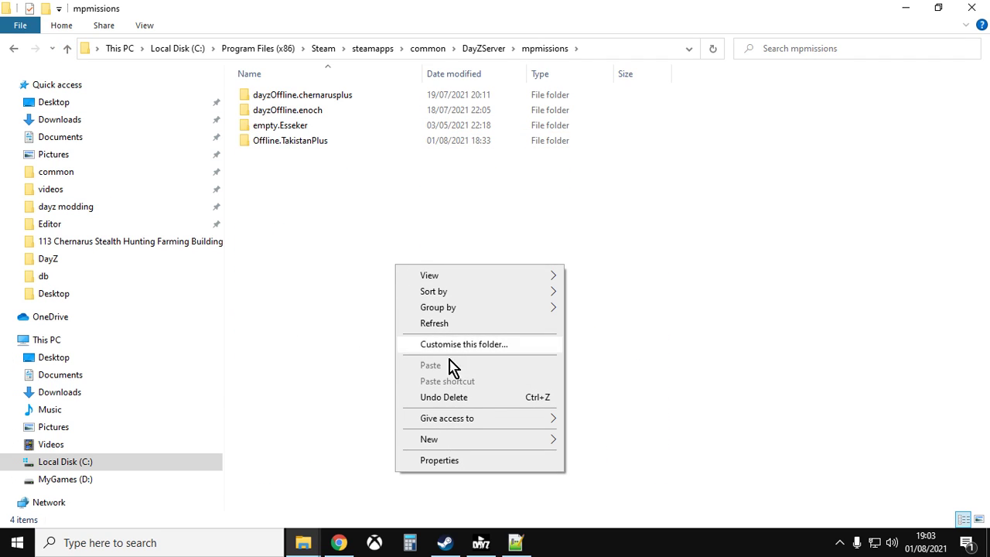
pyautogui.click(344, 269)
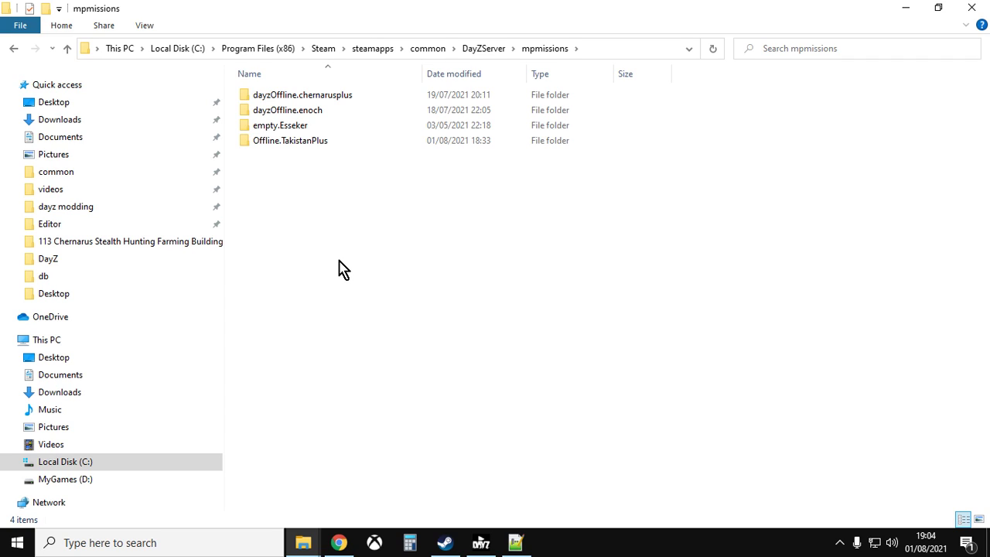
pyautogui.moveTo(342, 173)
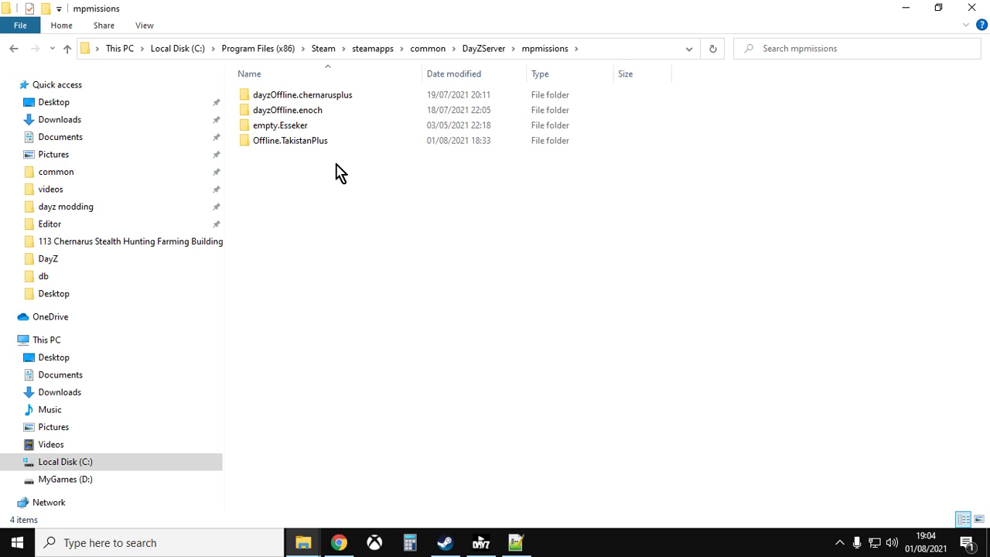
pyautogui.moveTo(301, 145)
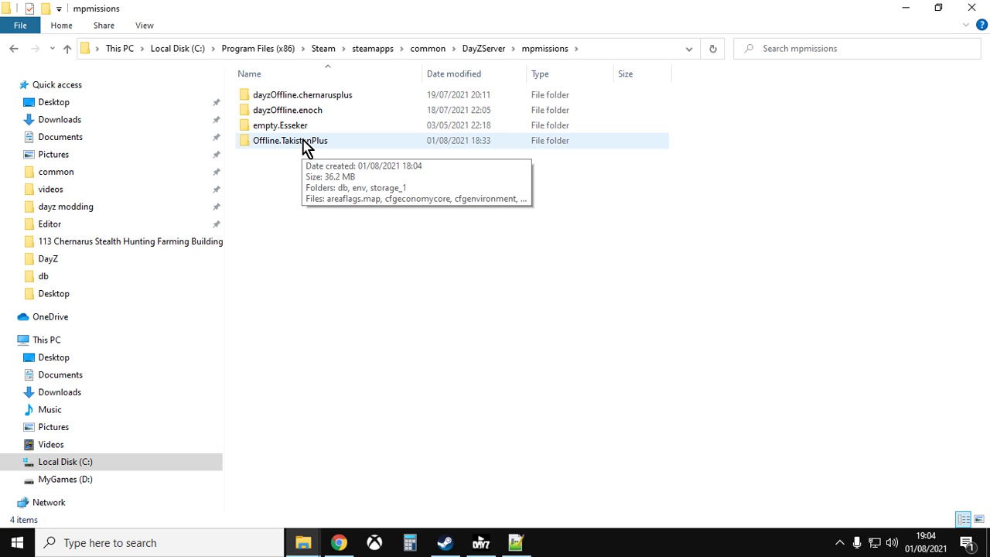
# - Copy the Offline.TakistanPlus folder name and open serverDZ.cfg in Notepad++
pyautogui.click(290, 140)
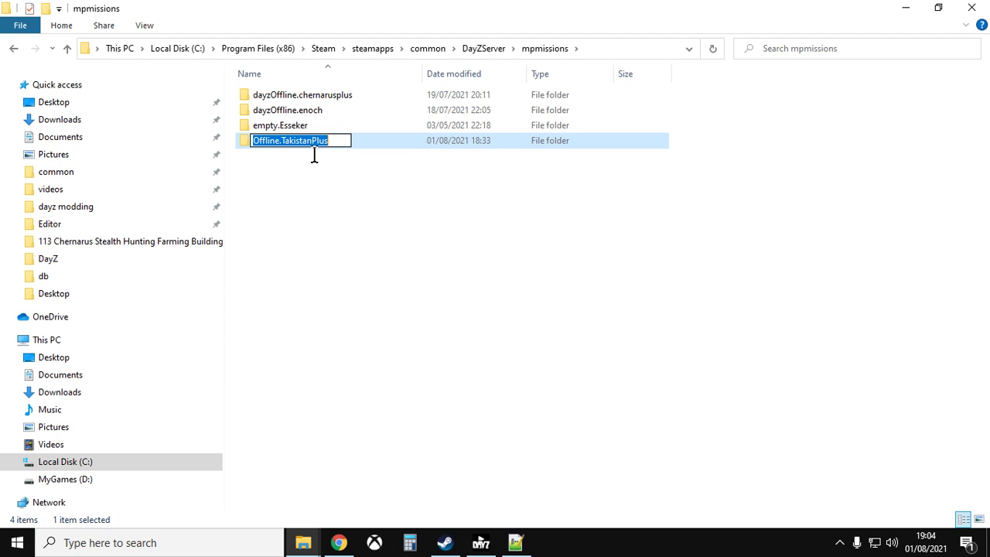
pyautogui.rightClick(313, 140)
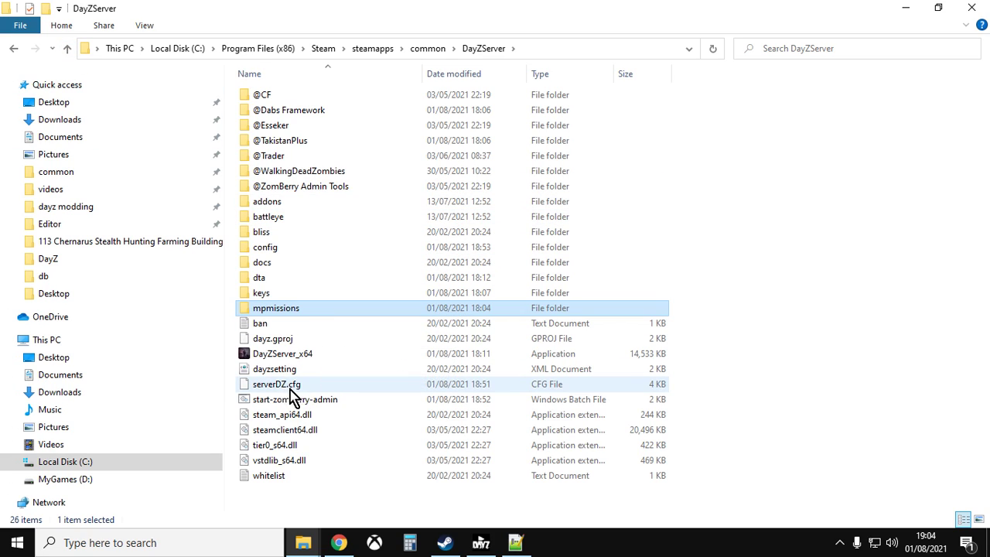
pyautogui.moveTo(276, 383)
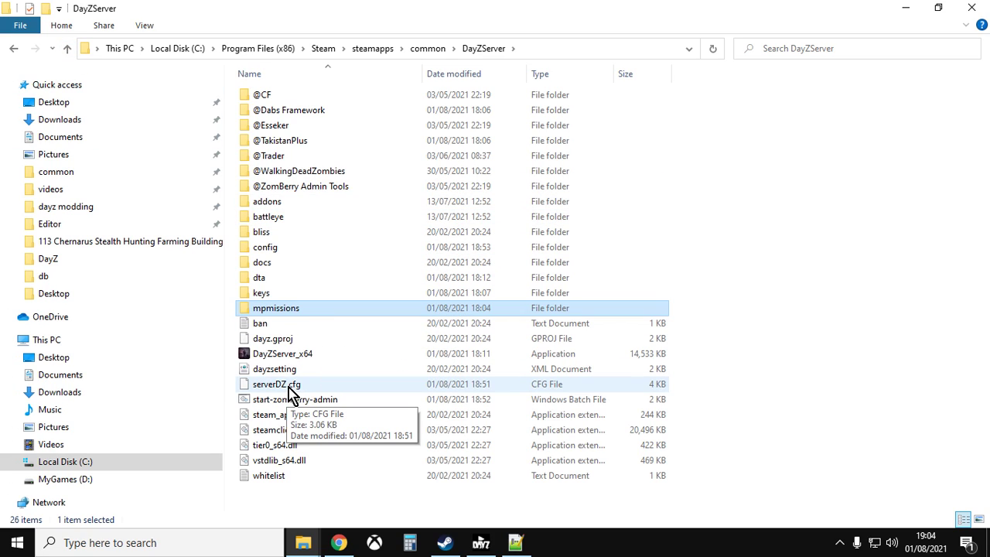
pyautogui.rightClick(276, 383)
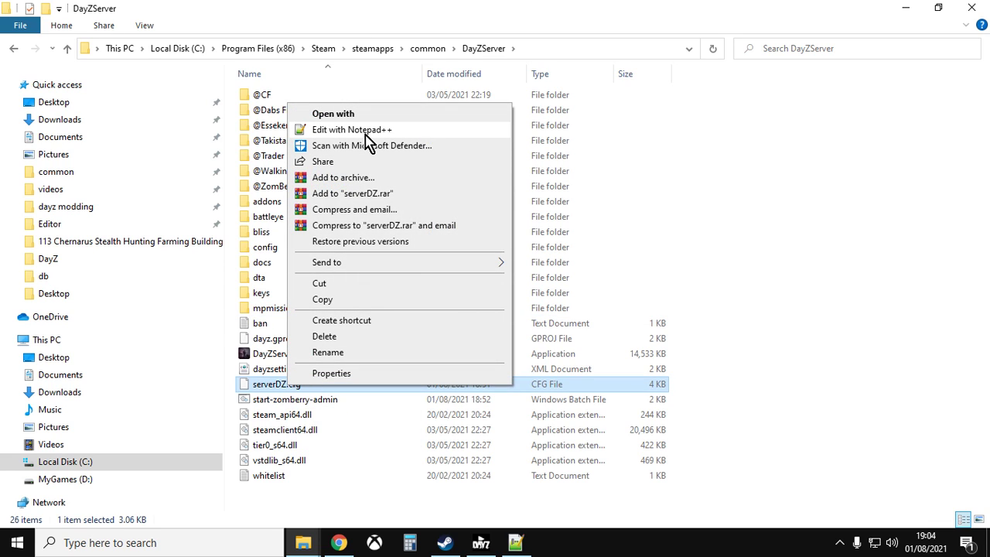
pyautogui.click(352, 129)
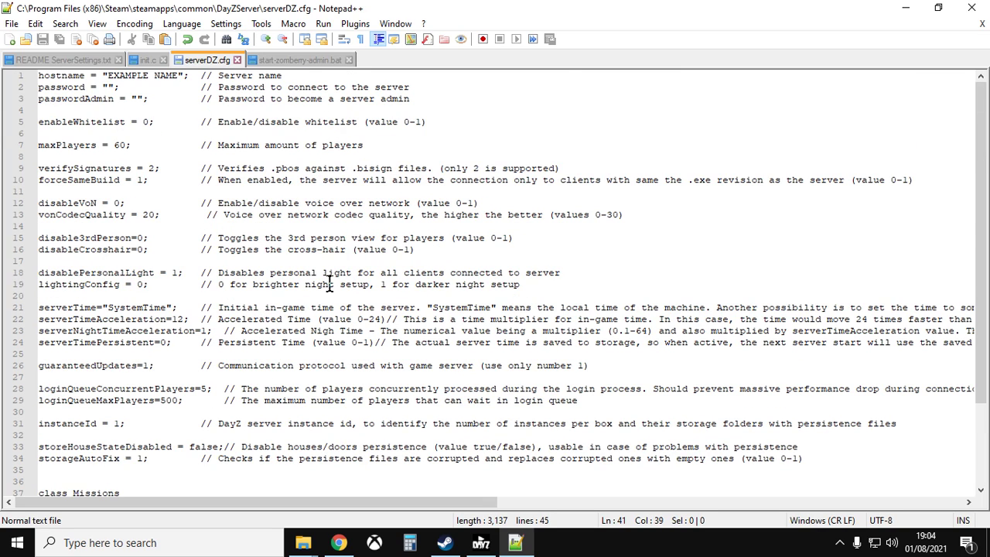
# - Paste Offline.TakistanPlus over the mission template value under class Missions in serverDZ.cfg
pyautogui.scroll(-3)
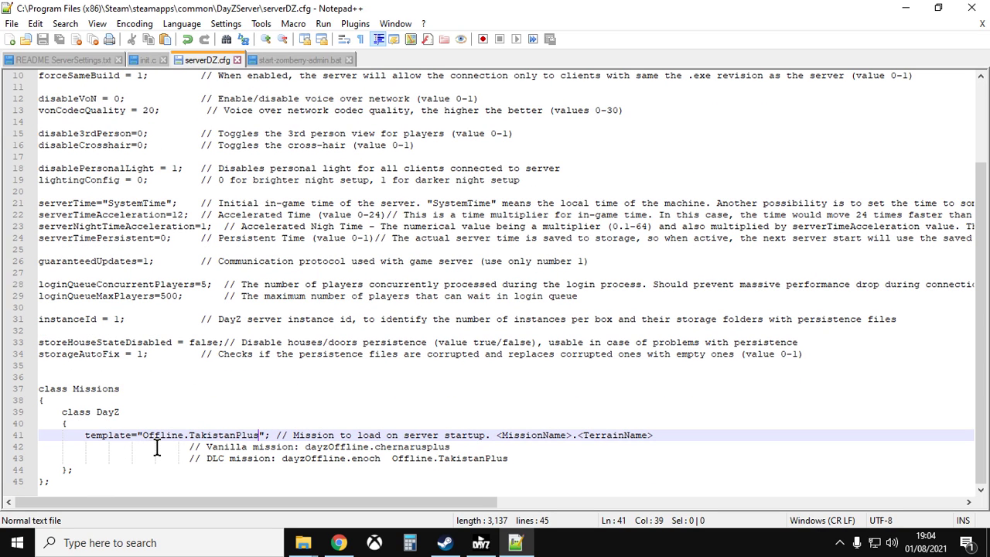
pyautogui.moveTo(143, 435); pyautogui.dragTo(261, 434)
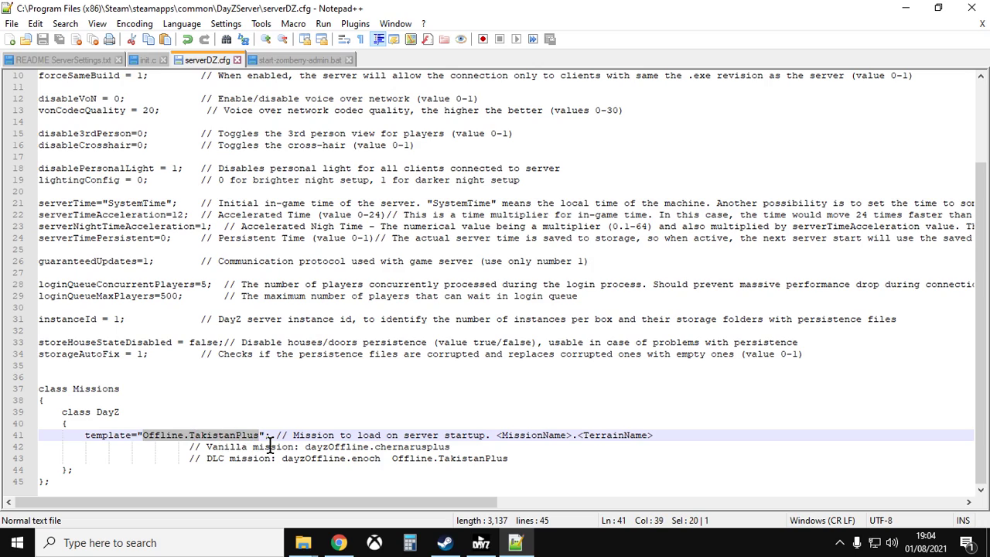
pyautogui.moveTo(234, 419)
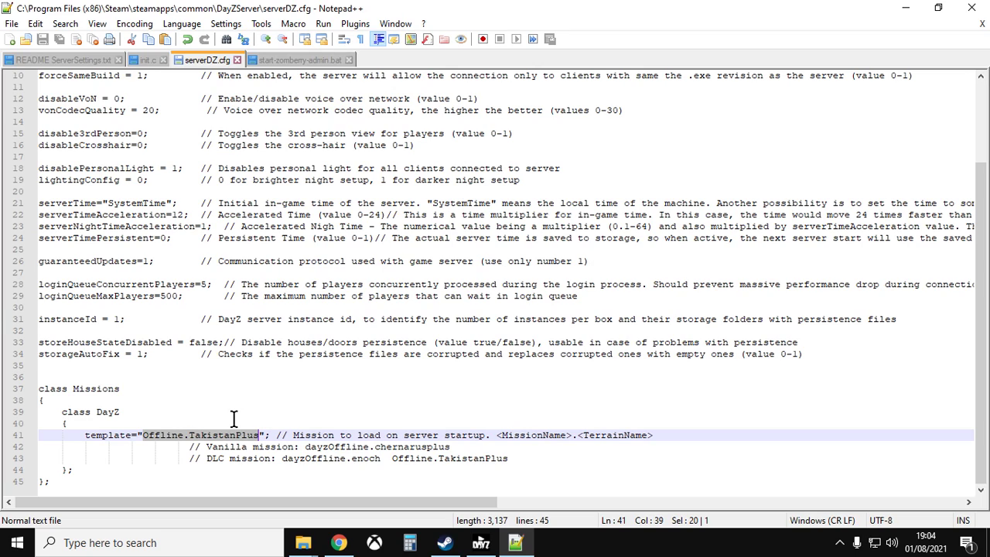
pyautogui.rightClick(236, 441)
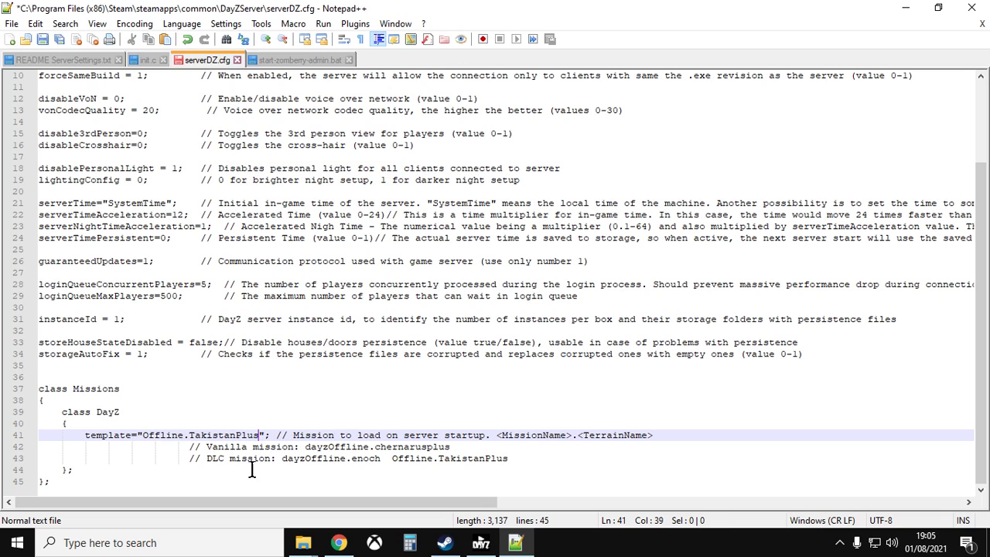
pyautogui.moveTo(58, 47)
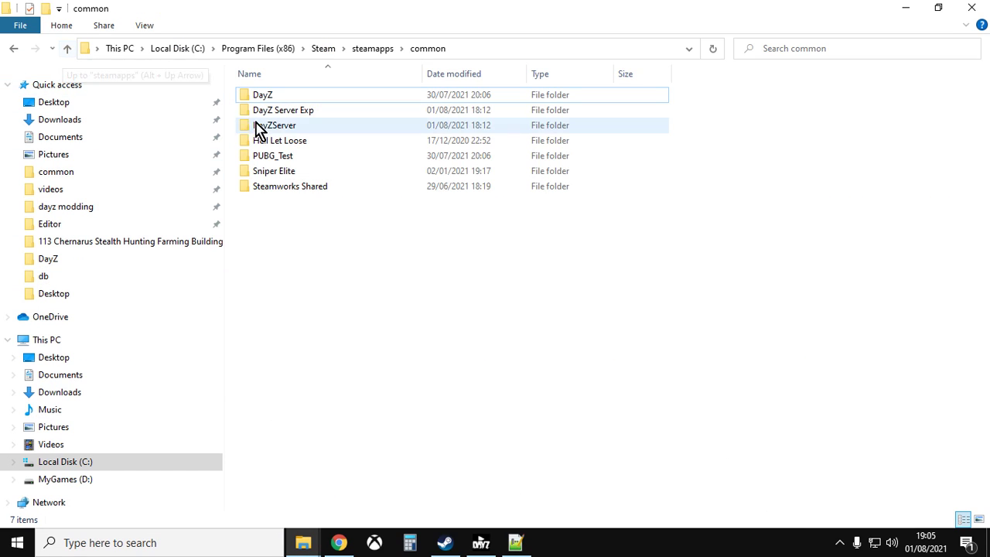
# - Return to the DayZServer folder and bring up actions for start-zomberry-admin.bat
pyautogui.doubleClick(275, 124)
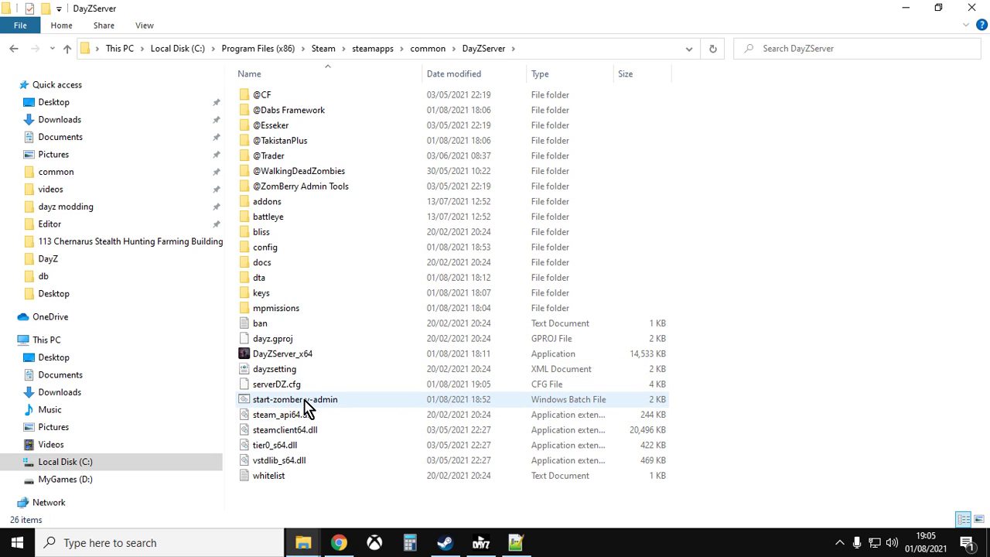
pyautogui.click(297, 399)
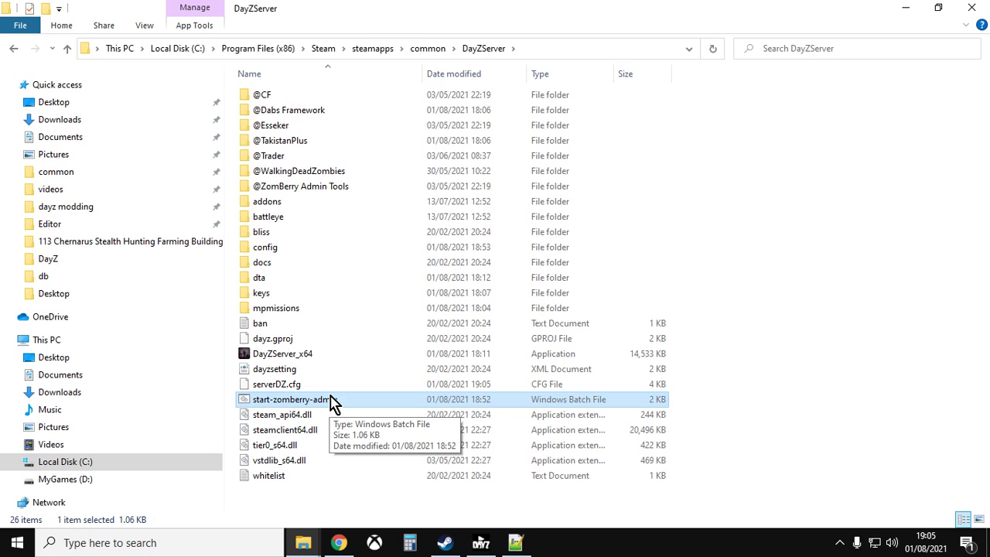
pyautogui.moveTo(526, 407)
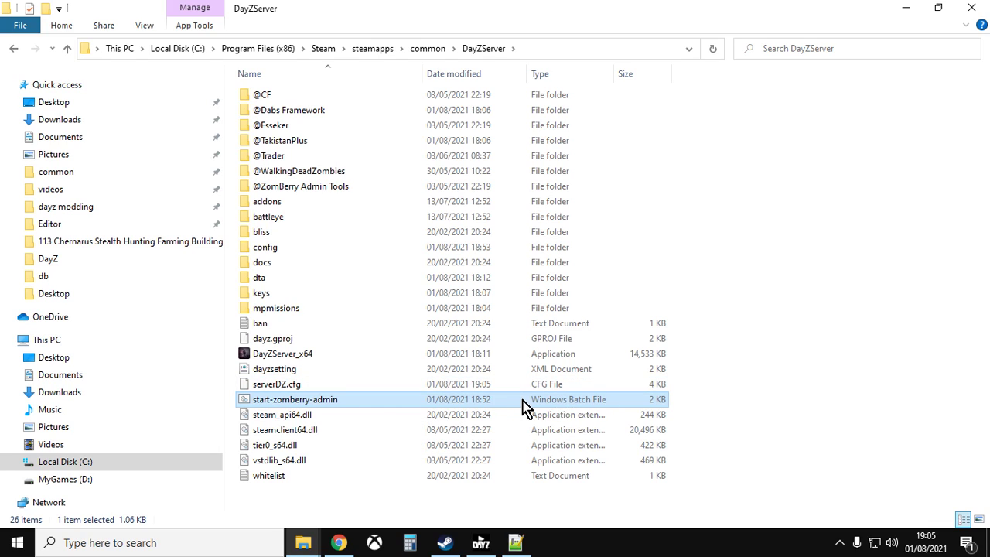
pyautogui.moveTo(309, 406)
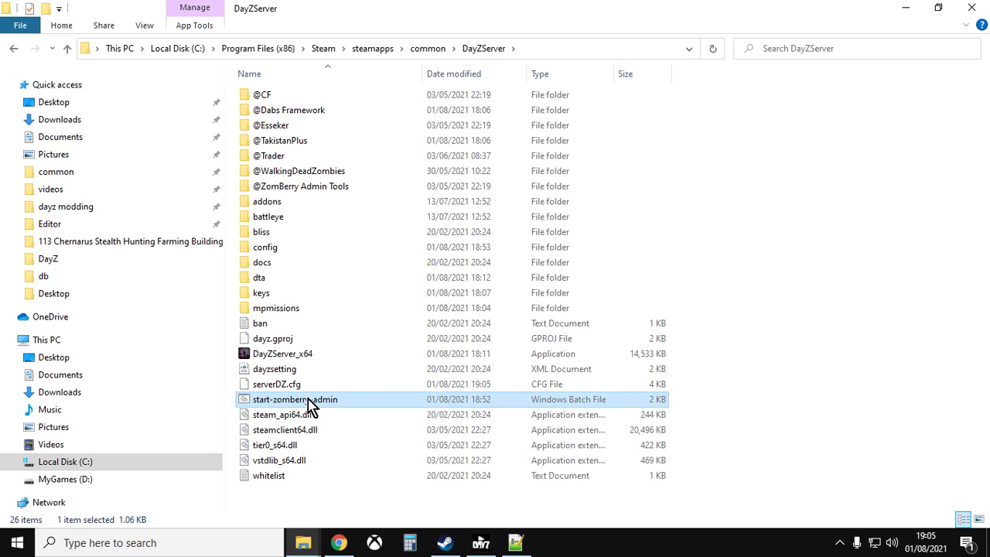
pyautogui.rightClick(295, 399)
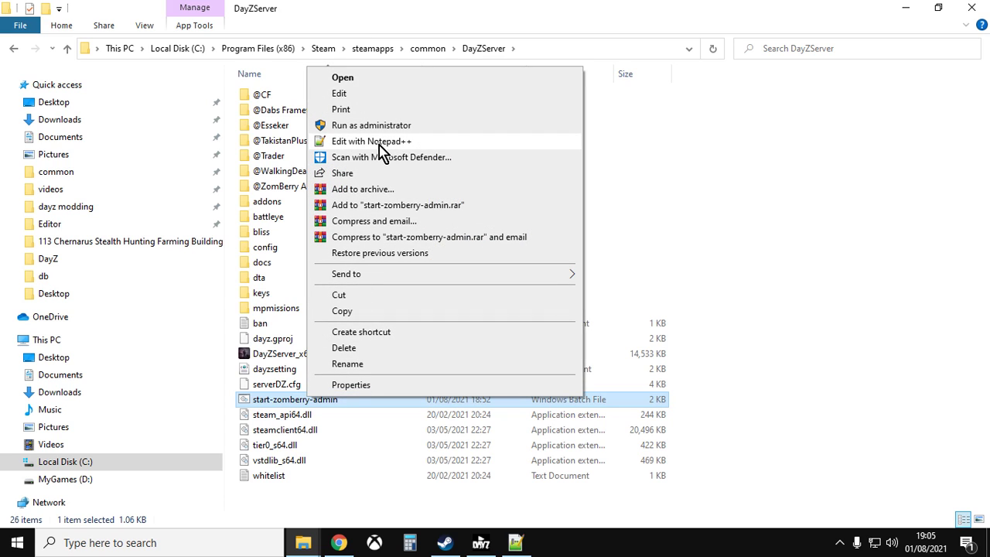
# - Open start-zomberry-admin.bat in Notepad++ and highlight its -mod list of four mods
pyautogui.click(371, 141)
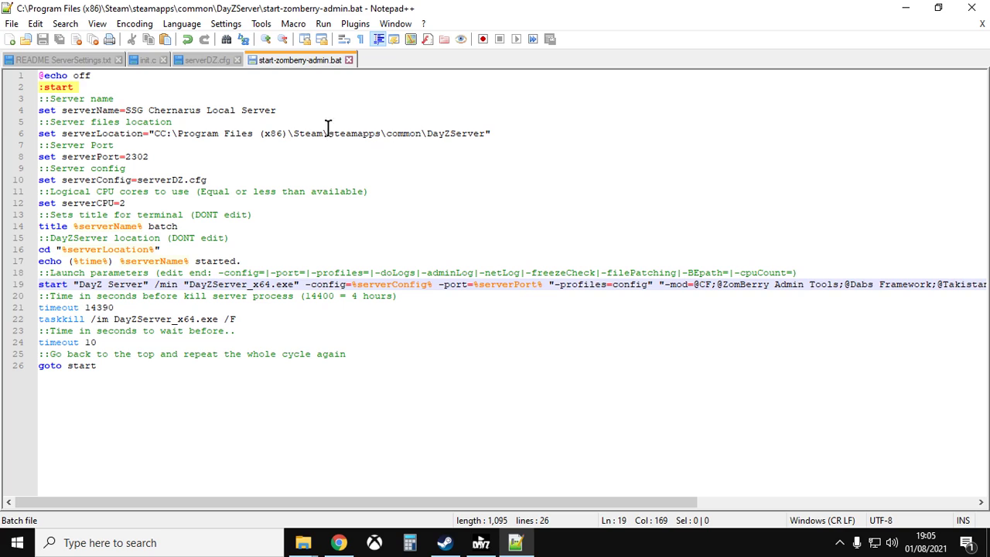
pyautogui.moveTo(54, 298)
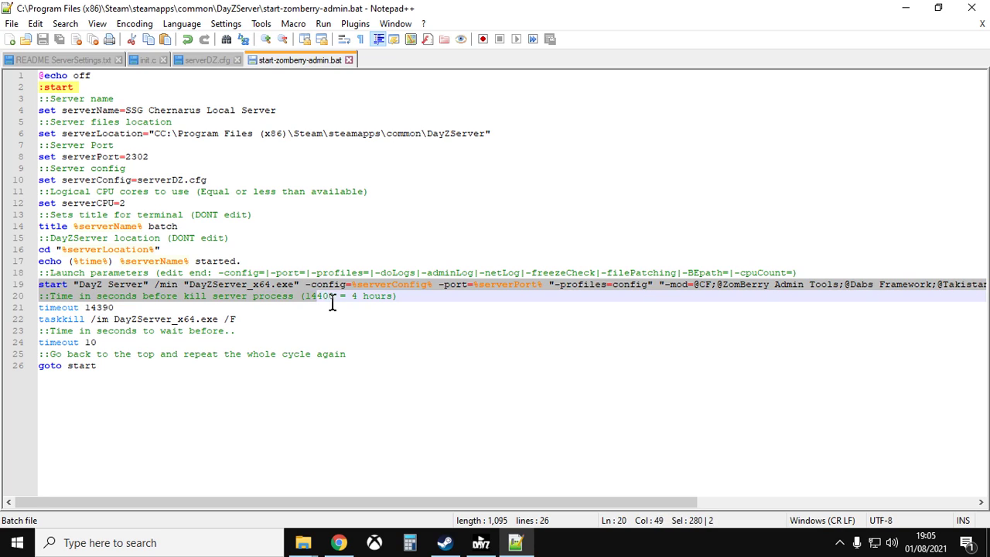
pyautogui.click(758, 284)
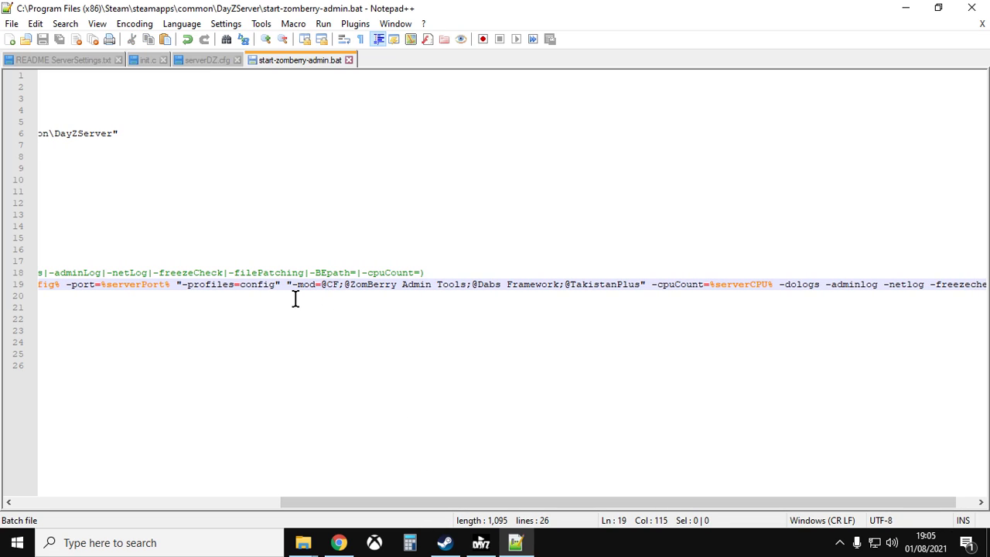
pyautogui.moveTo(323, 284); pyautogui.dragTo(681, 284)
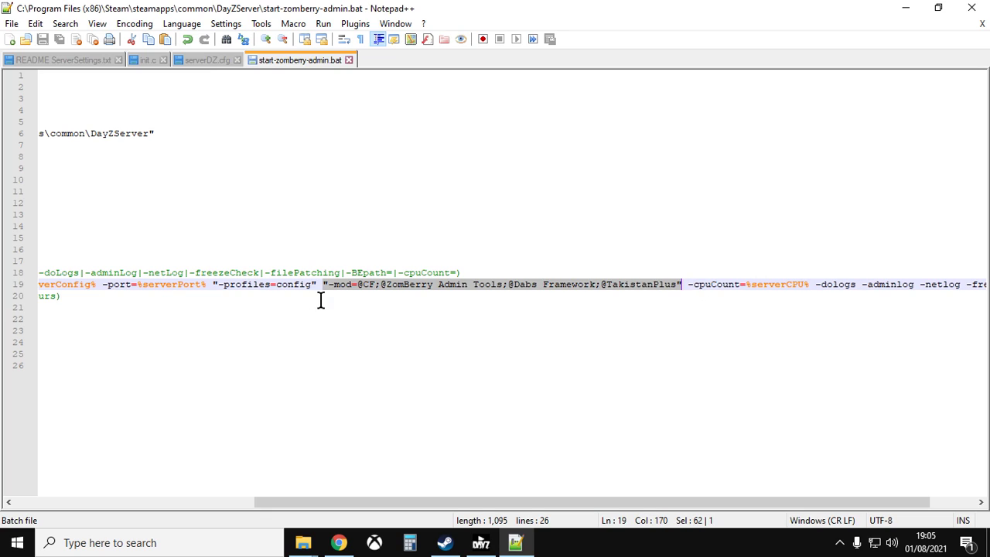
pyautogui.moveTo(347, 297)
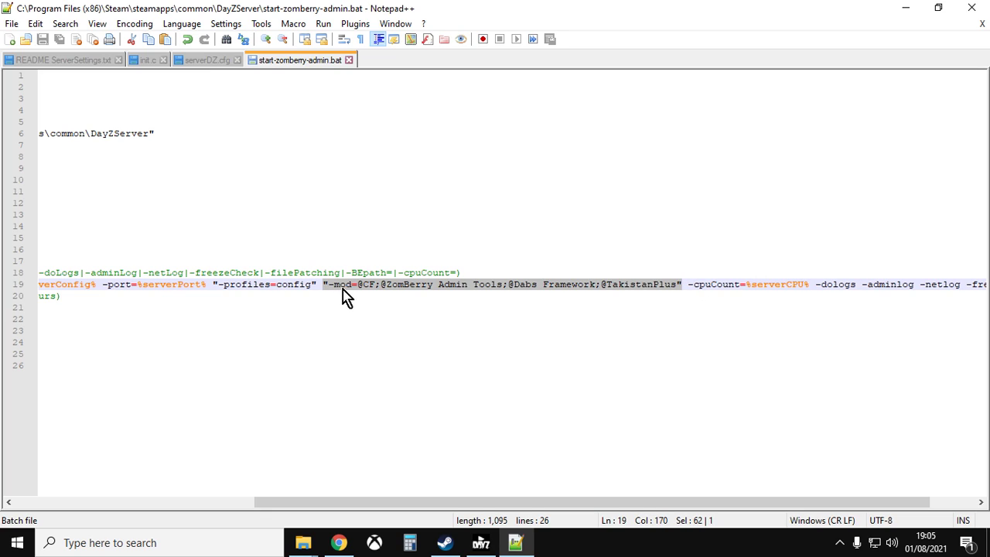
pyautogui.moveTo(364, 296)
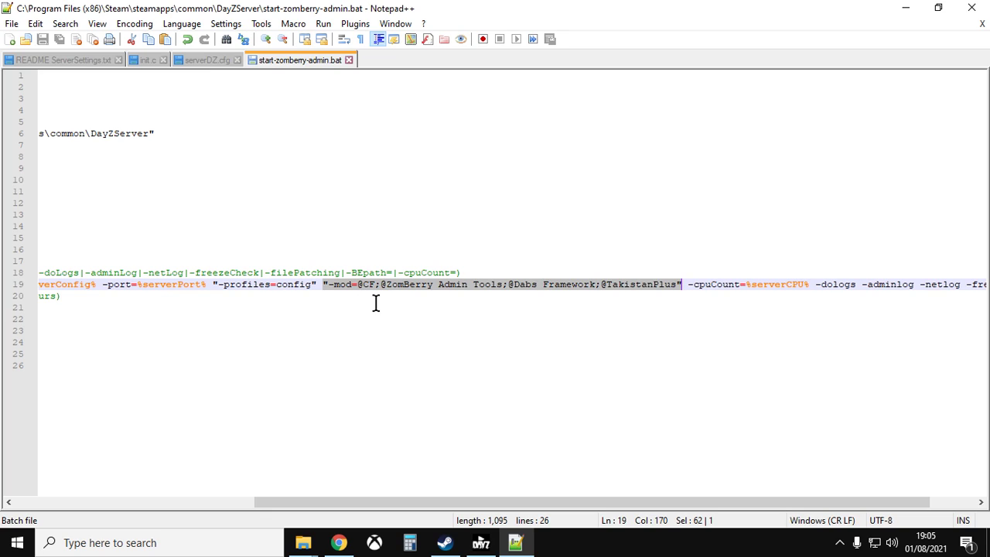
pyautogui.moveTo(392, 300)
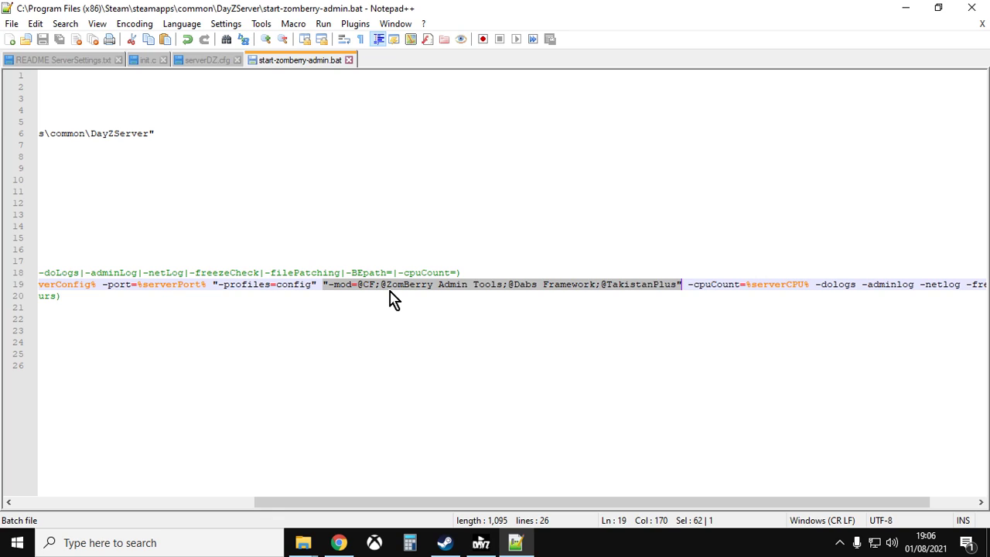
pyautogui.moveTo(495, 296)
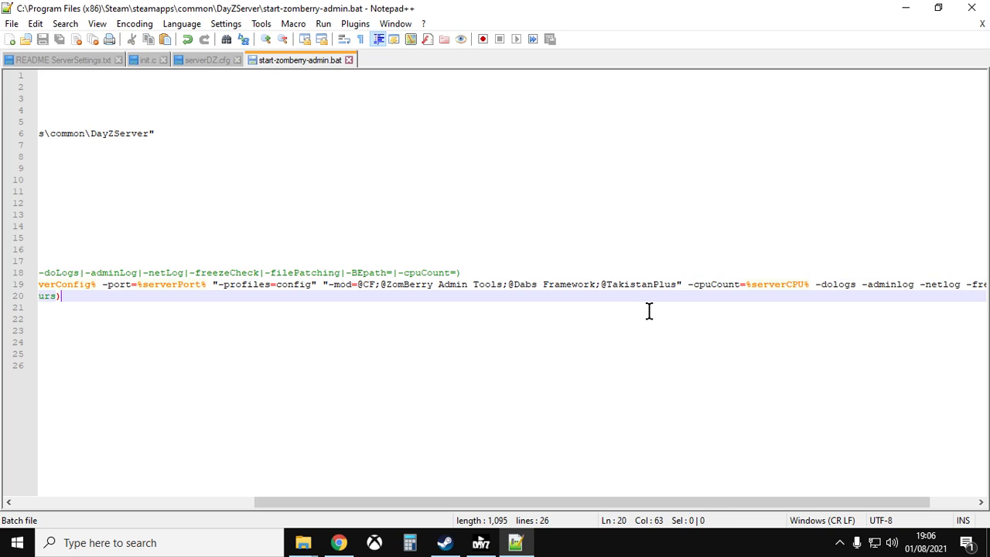
pyautogui.moveTo(673, 301)
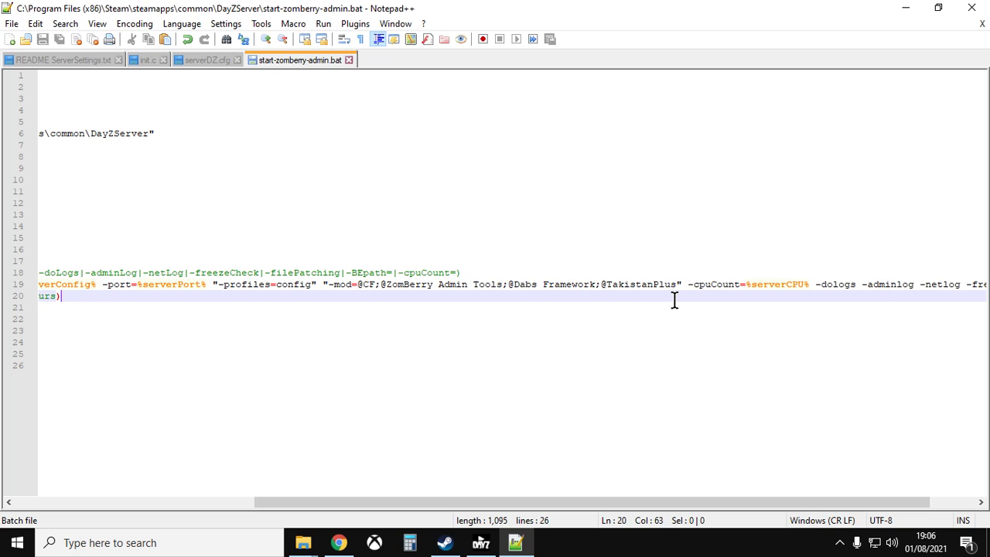
pyautogui.moveTo(648, 304)
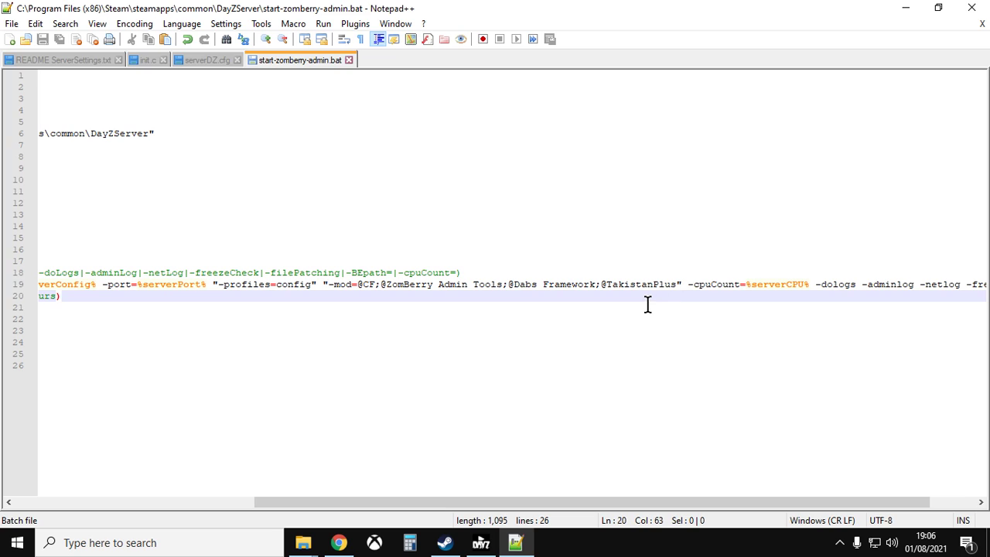
pyautogui.click(60, 296)
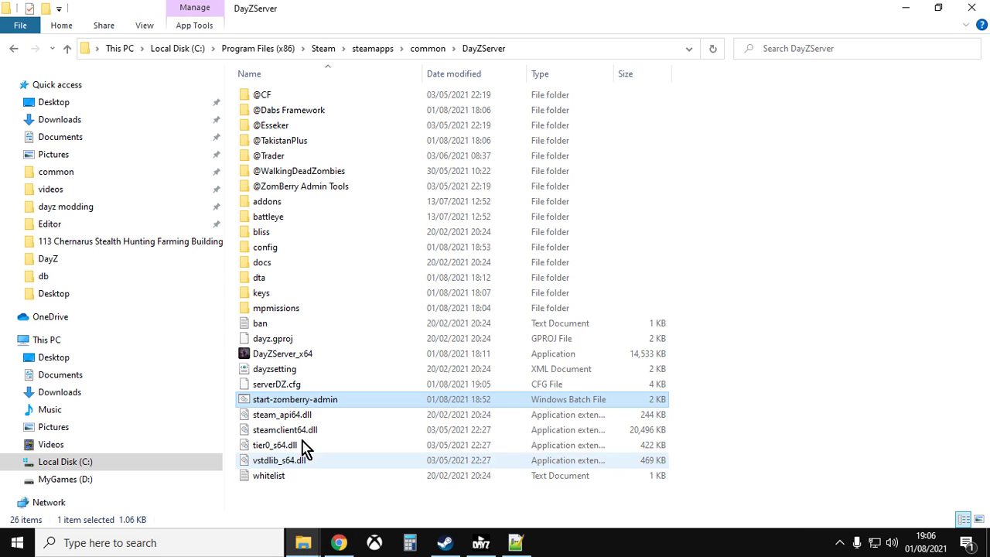
pyautogui.moveTo(279, 140)
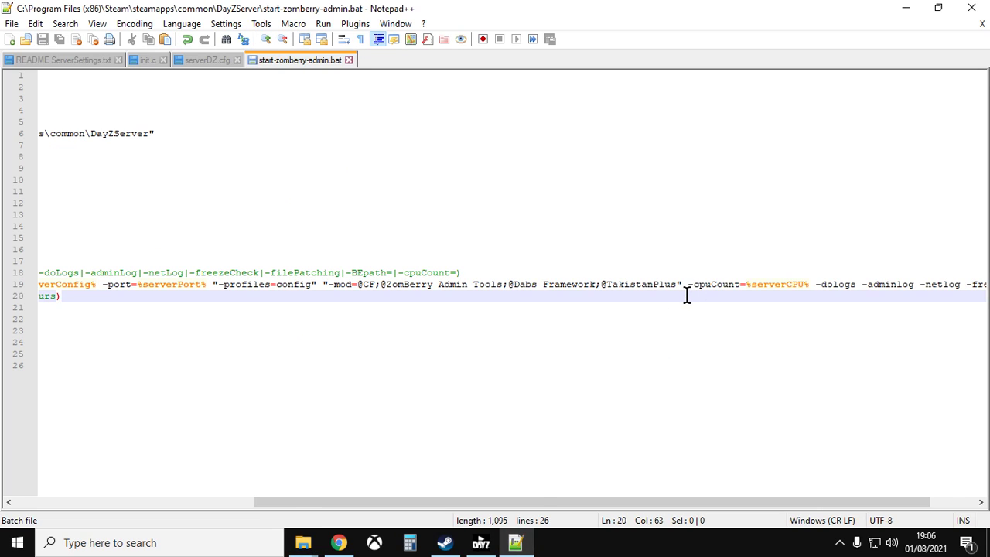
pyautogui.doubleClick(639, 284)
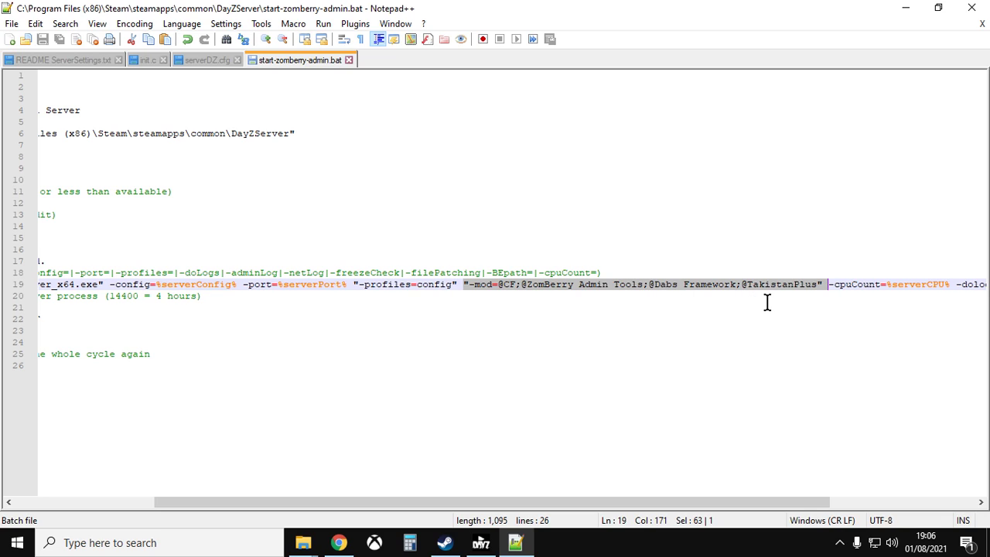
pyautogui.moveTo(830, 292)
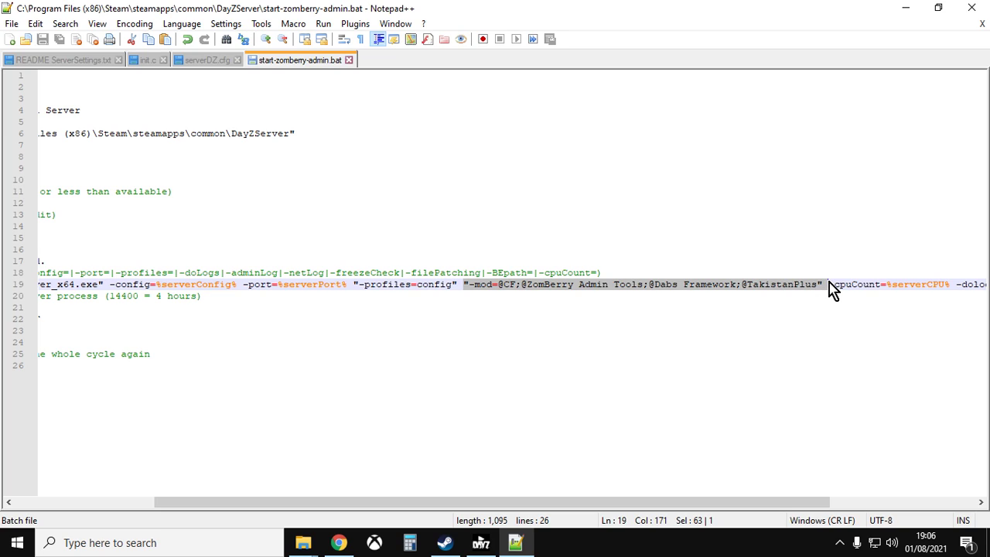
pyautogui.moveTo(44, 41)
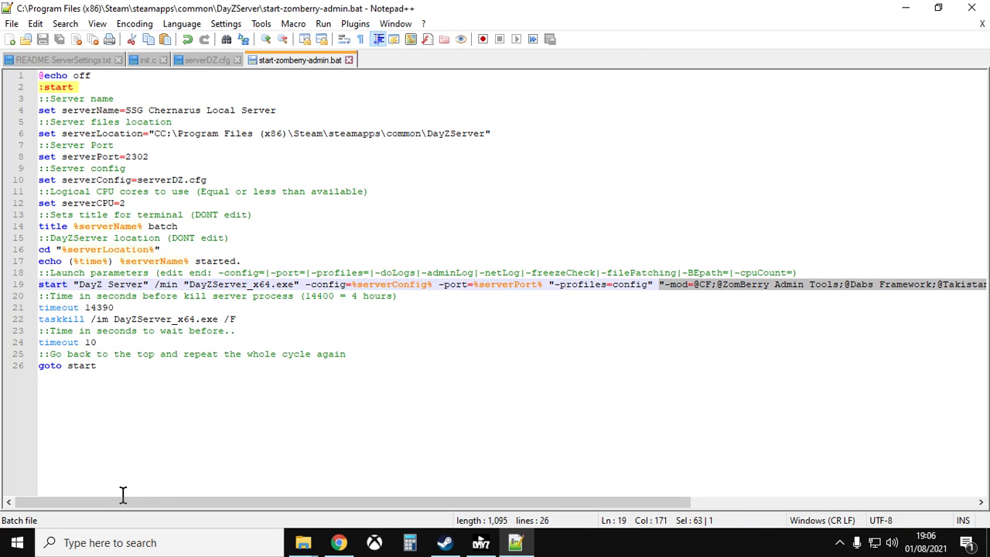
pyautogui.moveTo(282, 297)
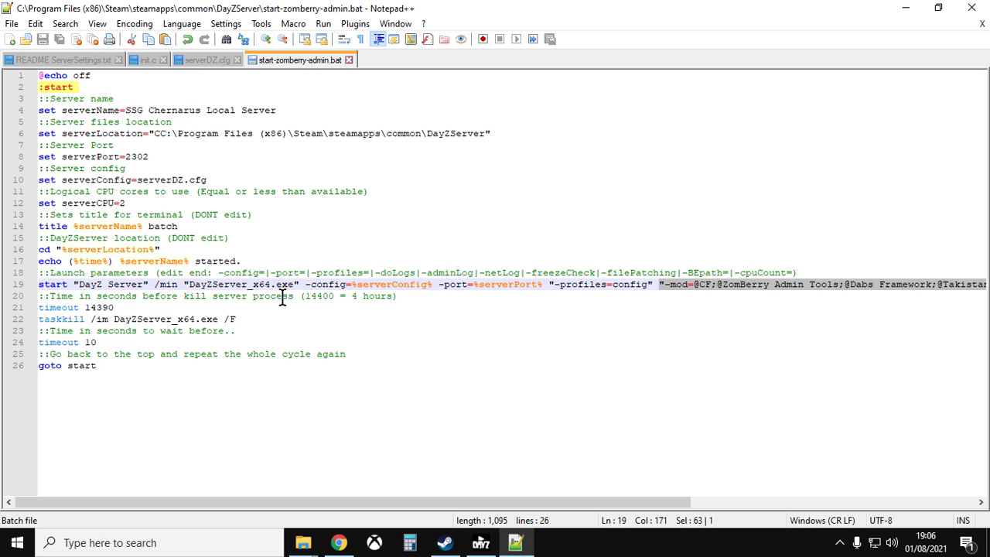
pyautogui.moveTo(338, 296)
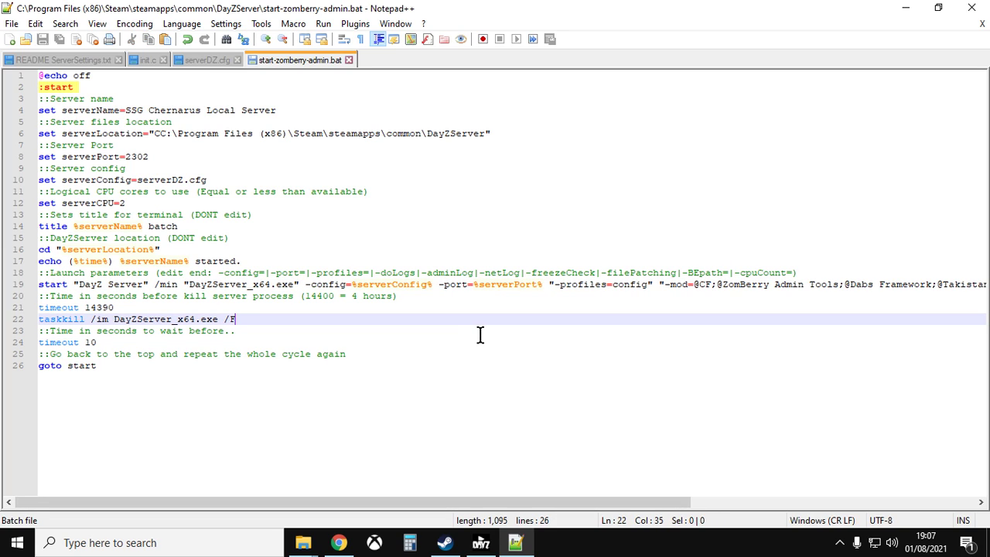
pyautogui.moveTo(302, 542)
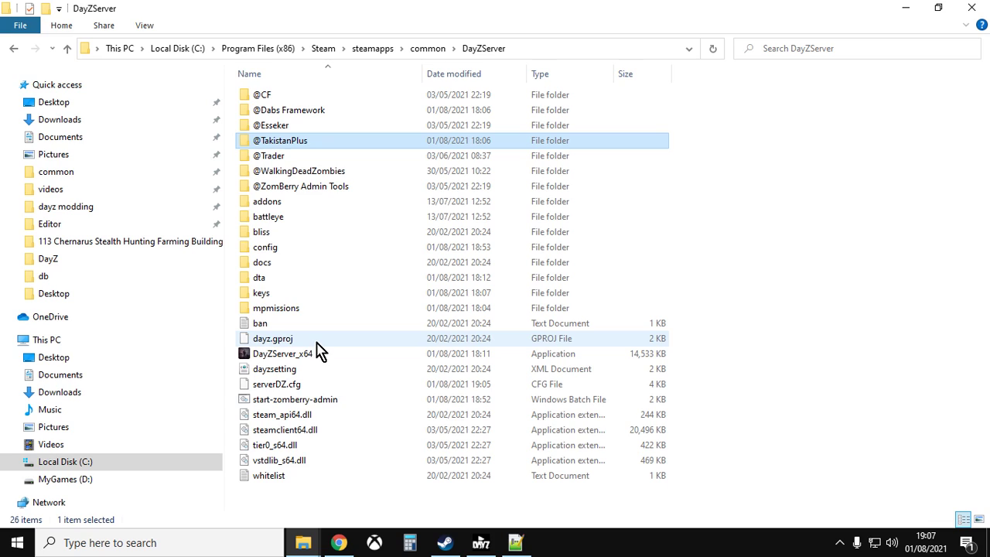
pyautogui.moveTo(308, 115)
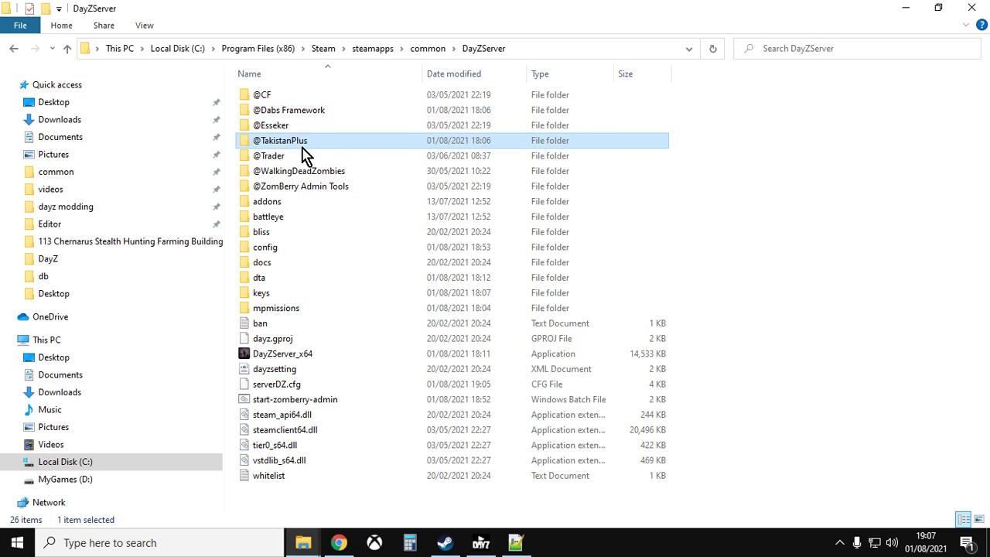
pyautogui.moveTo(324, 253)
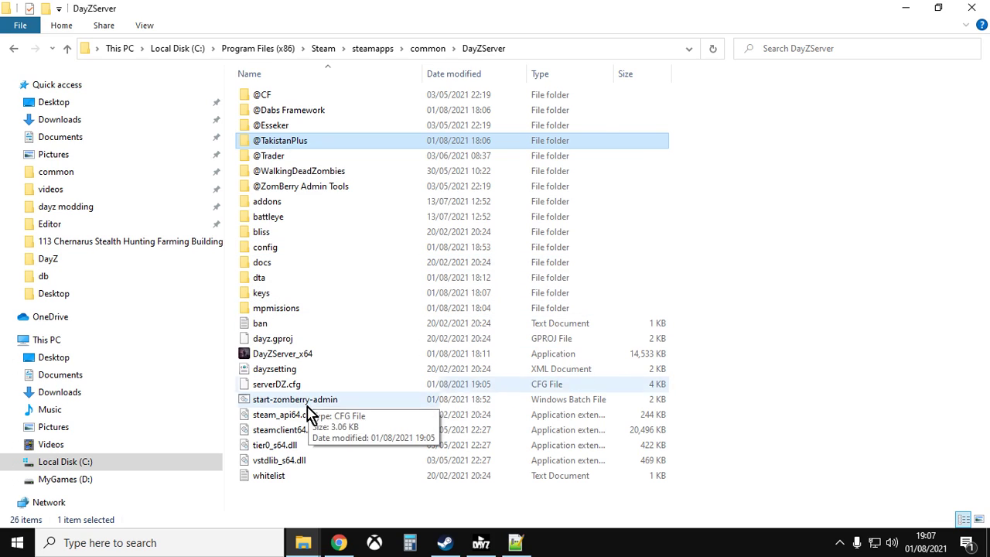
pyautogui.moveTo(295, 399)
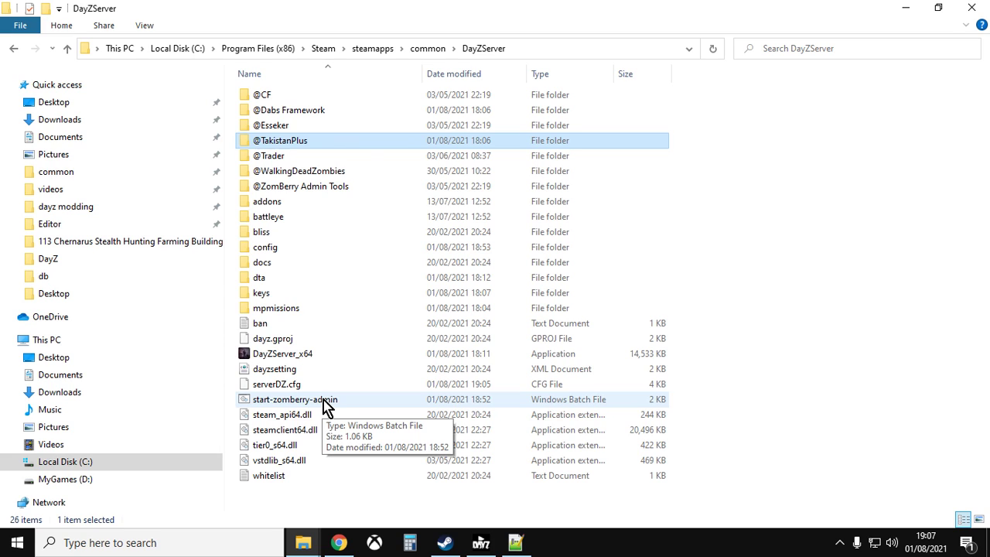
# - Read README ServerSettings.txt on the 900–2700 second sandstorm timing
pyautogui.doubleClick(294, 399)
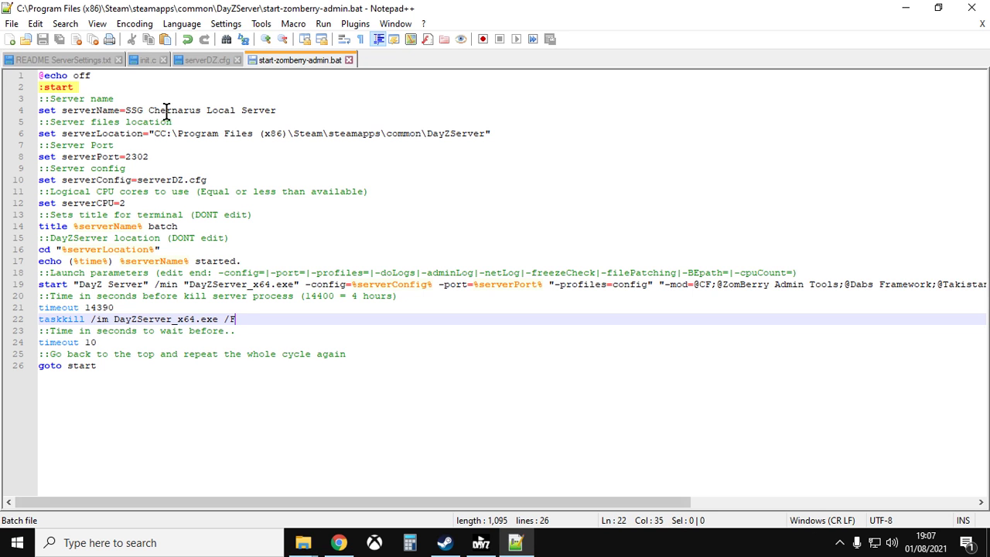
pyautogui.click(62, 60)
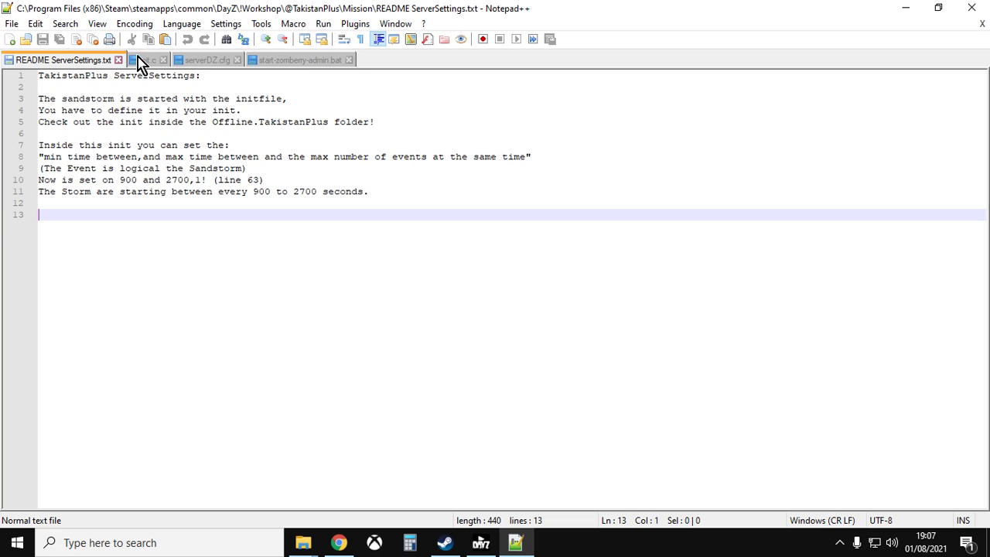
# - Review init.c's sandstorm event timings (900, 2700, 1), then return to DayZServer
pyautogui.click(147, 60)
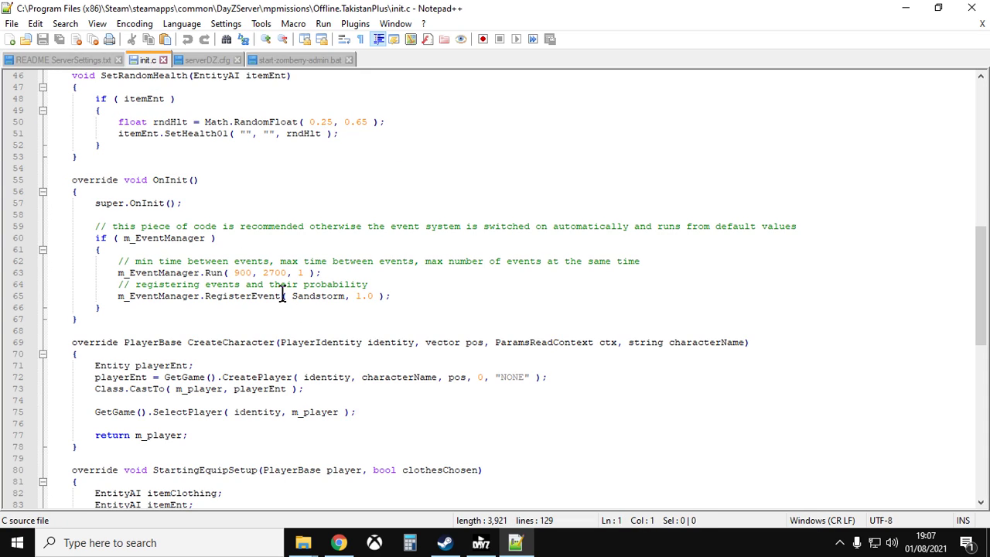
pyautogui.moveTo(203, 256)
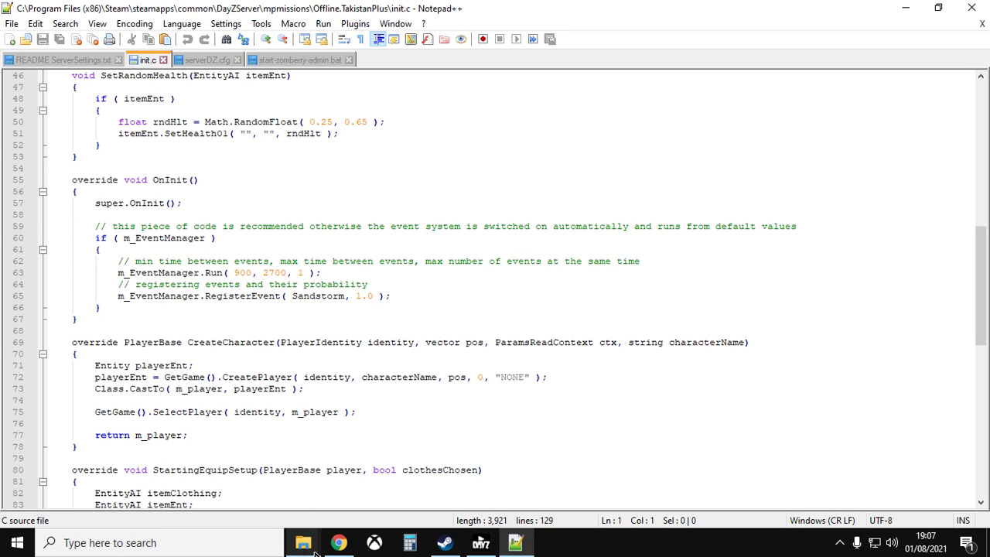
pyautogui.click(302, 542)
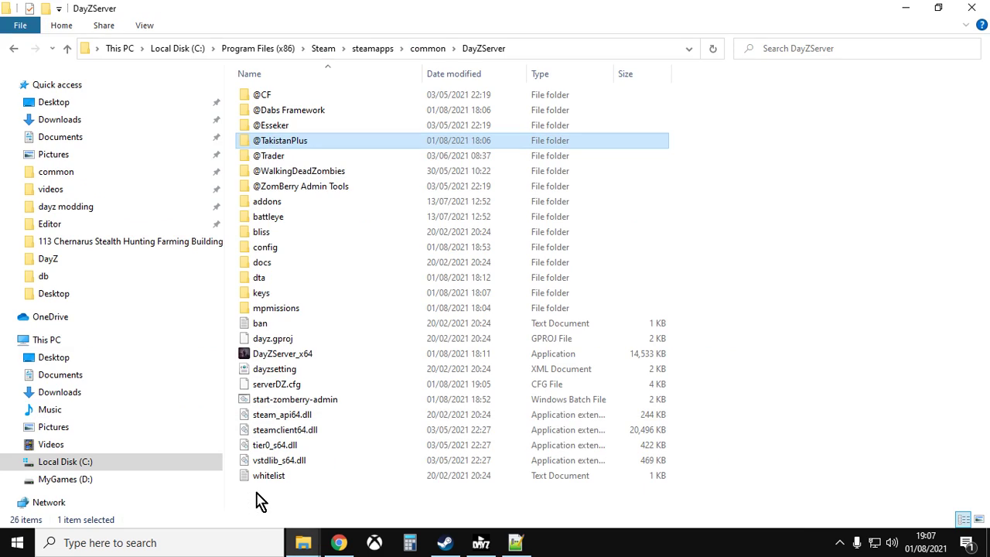
pyautogui.moveTo(309, 399)
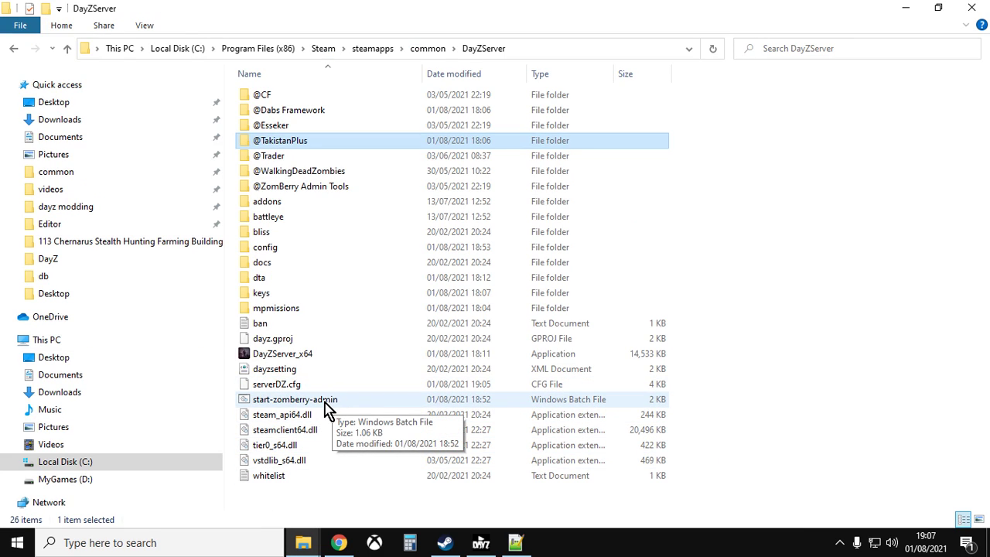
# - Run start-zomberry-admin.bat to start the modded local DayZ server
pyautogui.doubleClick(294, 399)
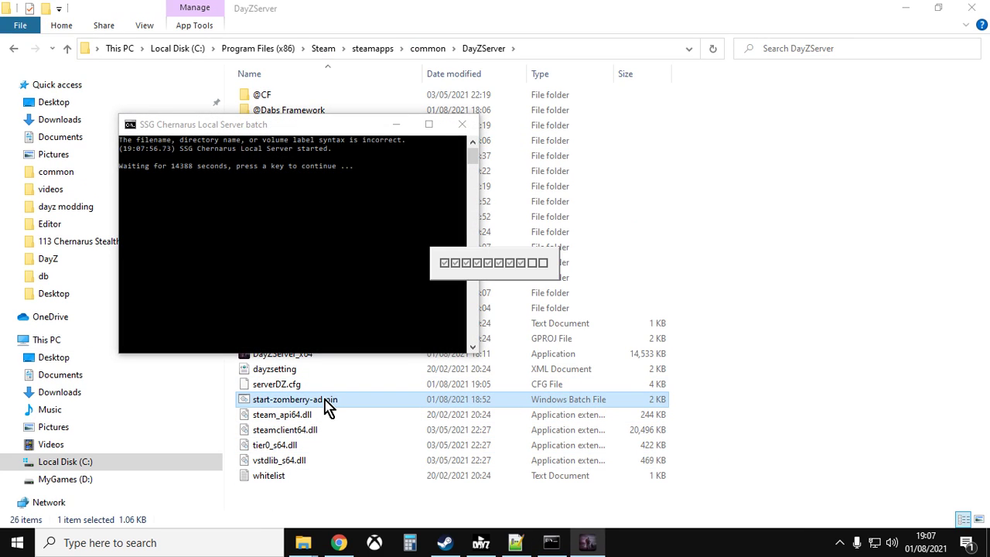
pyautogui.moveTo(348, 379)
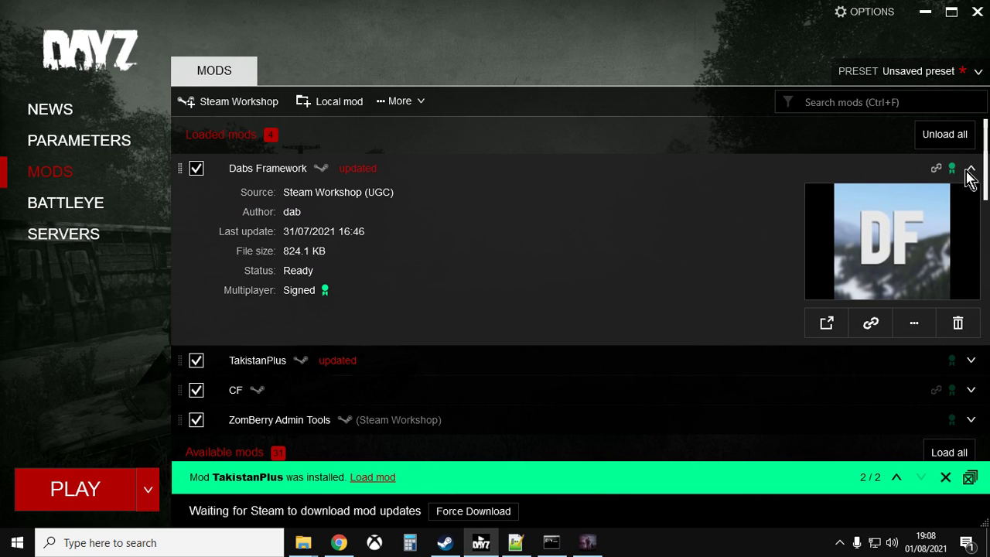
# - Join the EXAMPLE NAME TakistanPlus server from the launcher's LAN server list
pyautogui.click(971, 169)
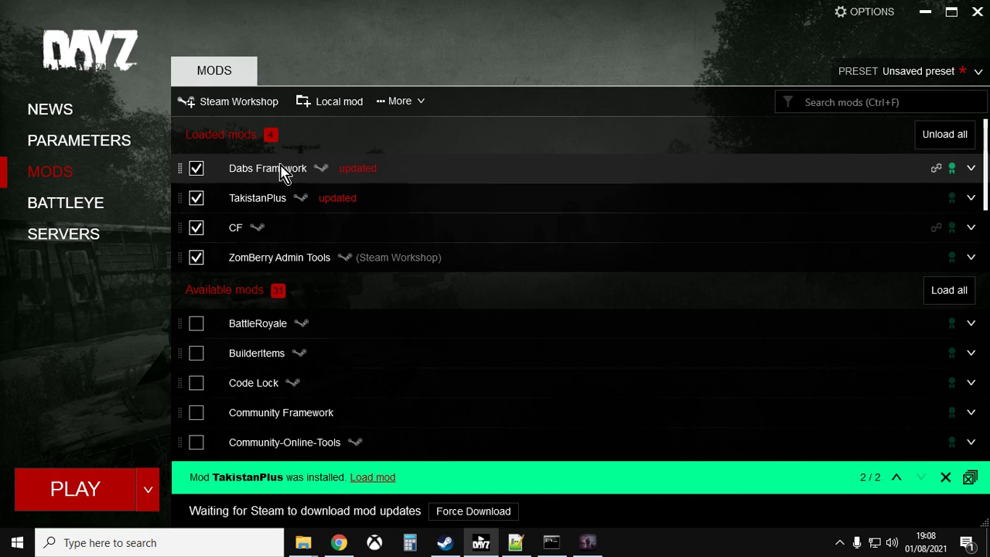
pyautogui.moveTo(271, 198)
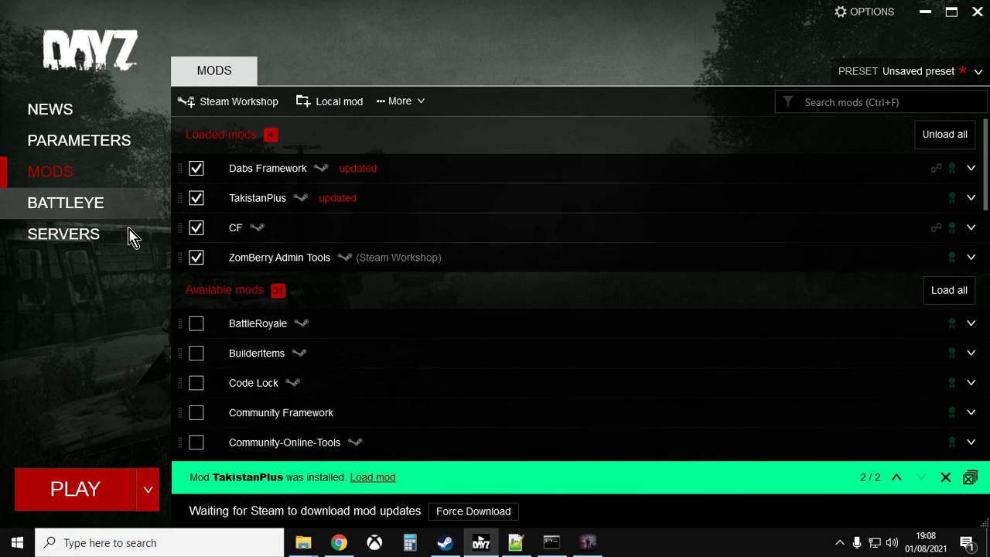
pyautogui.click(64, 234)
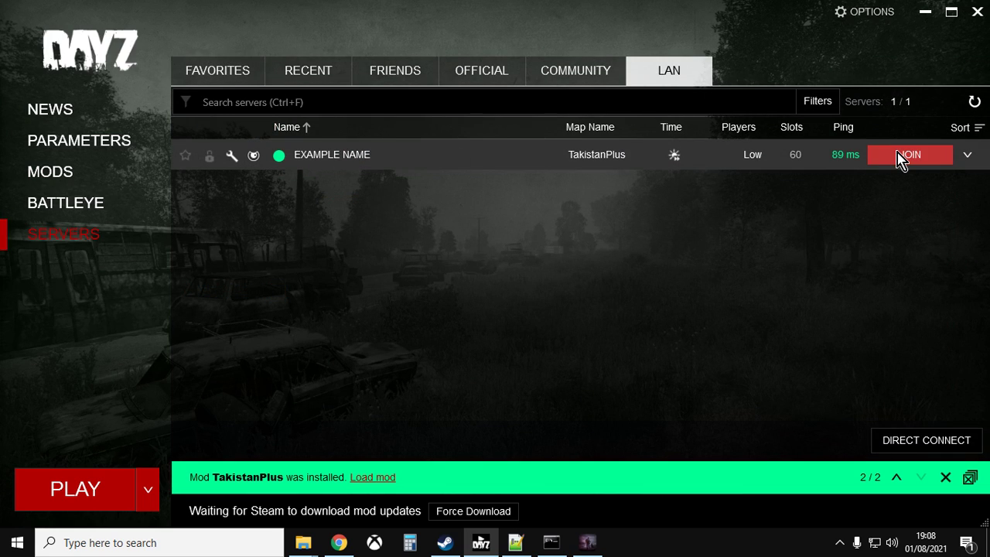
pyautogui.click(910, 153)
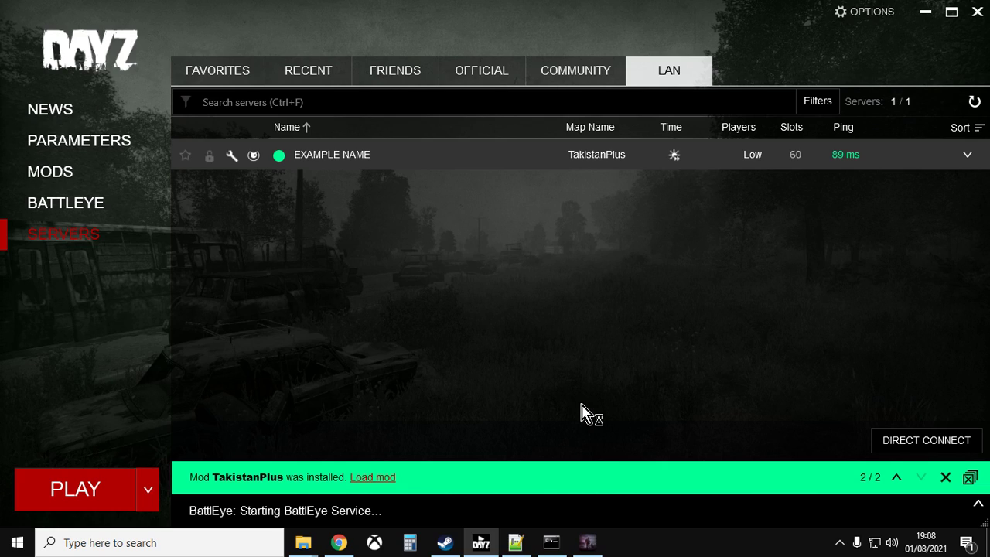
pyautogui.moveTo(586, 412)
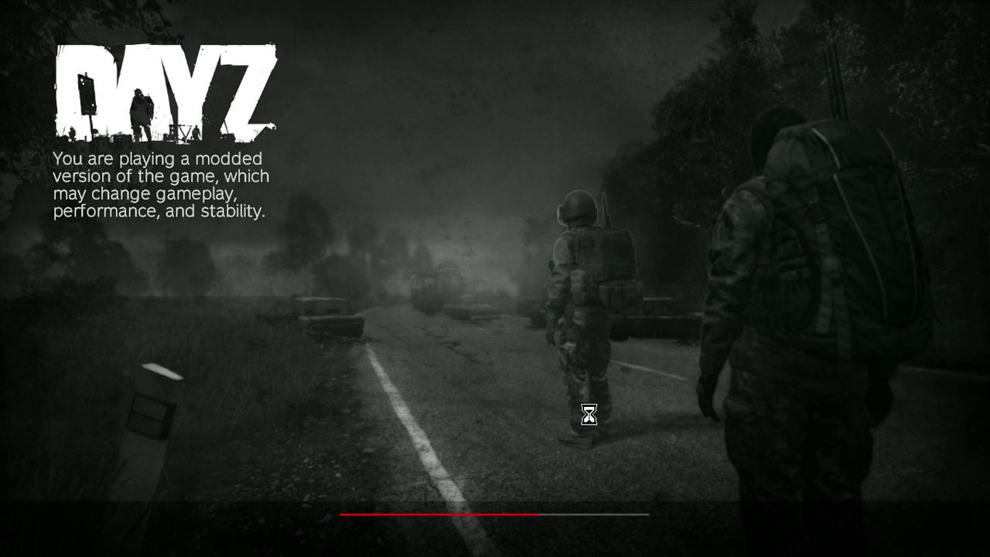
pyautogui.moveTo(503, 289)
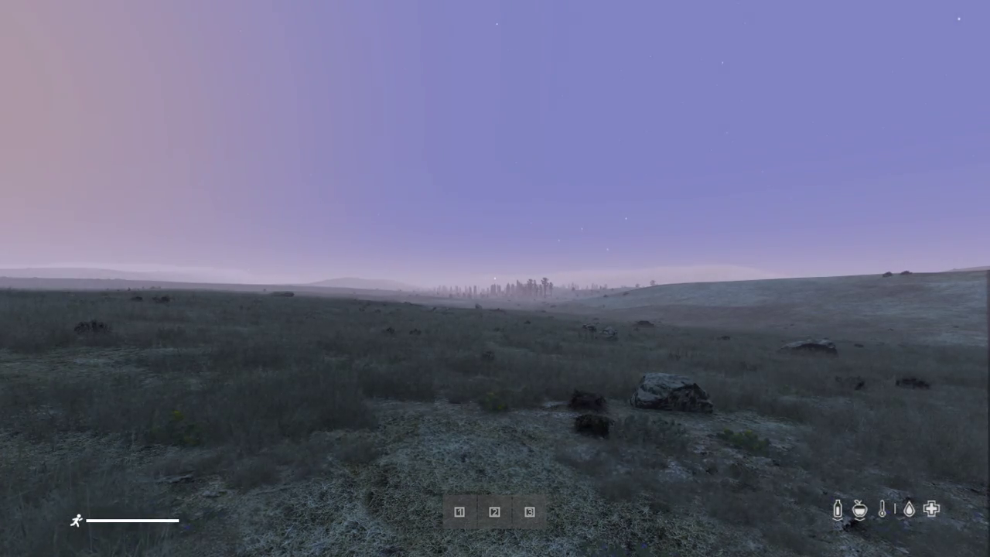
pyautogui.moveTo(495, 279)
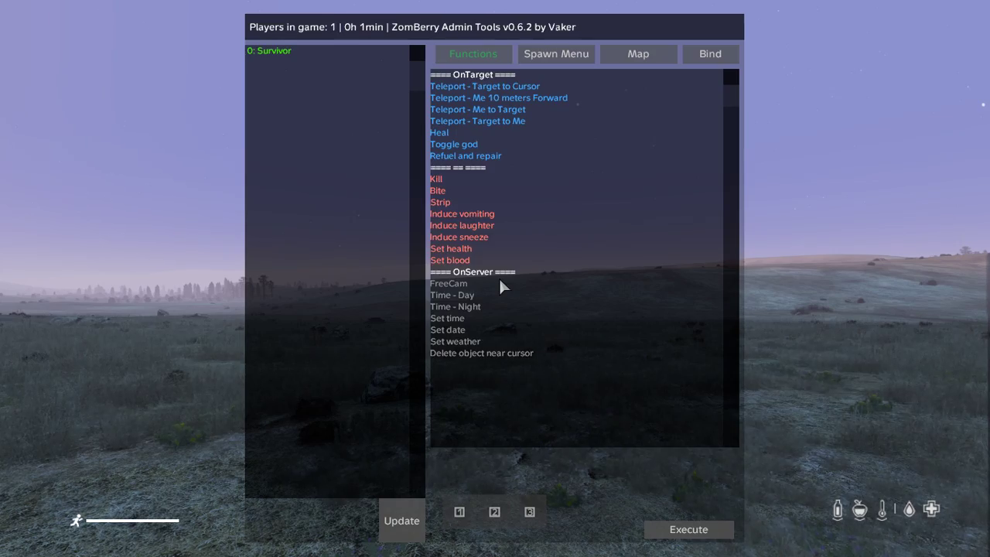
# - Enable FreeCam and god mode in ZomBerry Admin Tools, then quit to the launcher
pyautogui.click(448, 283)
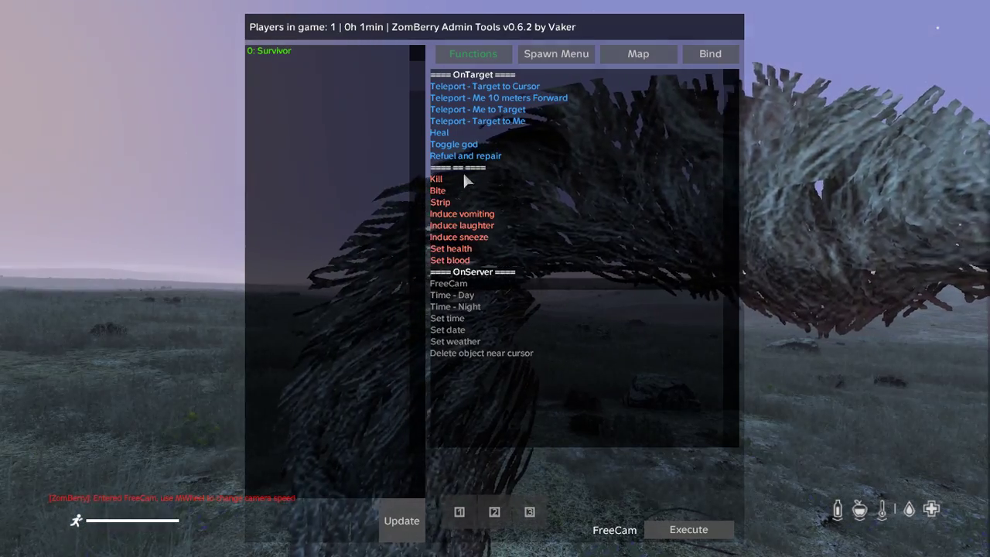
pyautogui.click(454, 144)
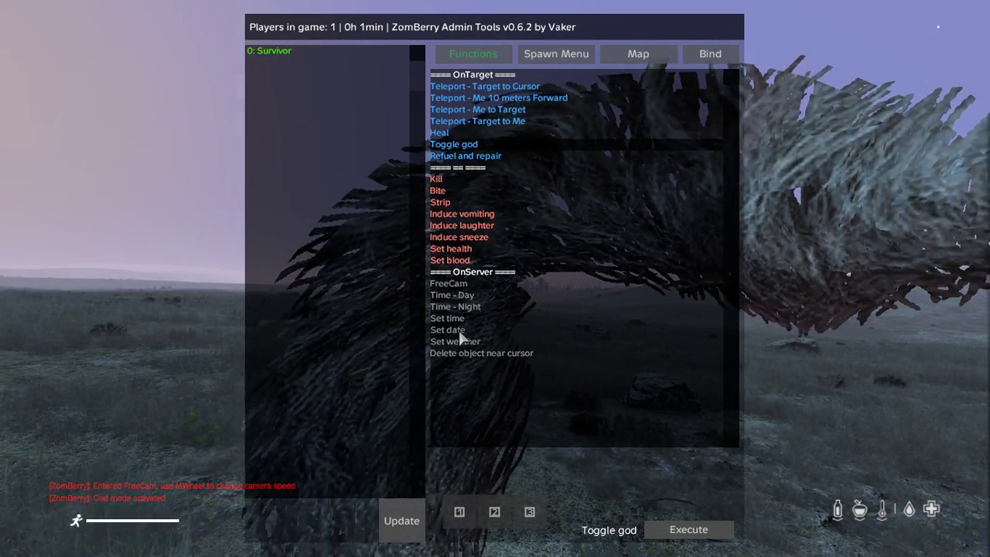
pyautogui.click(451, 295)
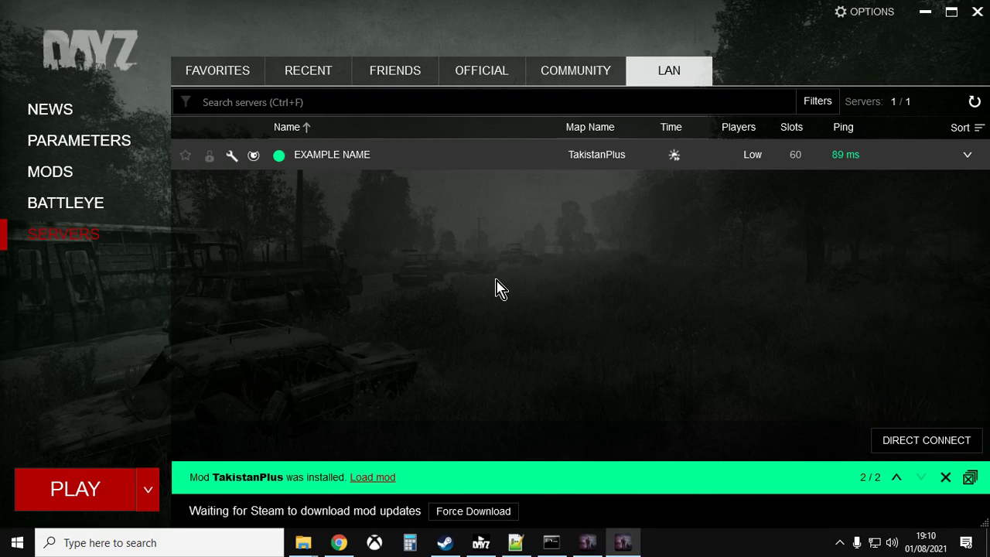
# - Switch from DayZ Launcher to the TakistanPlus Steam Workshop page in Chrome
pyautogui.press('alt+tab')
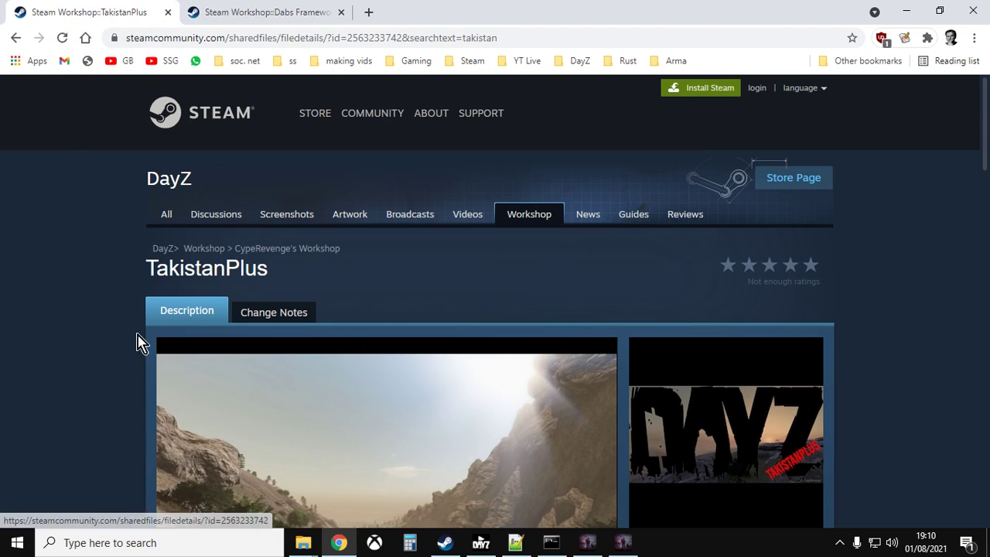
# - Scroll down the TakistanPlus Workshop page and view its third preview screenshot of desert mountains
pyautogui.scroll(-3)
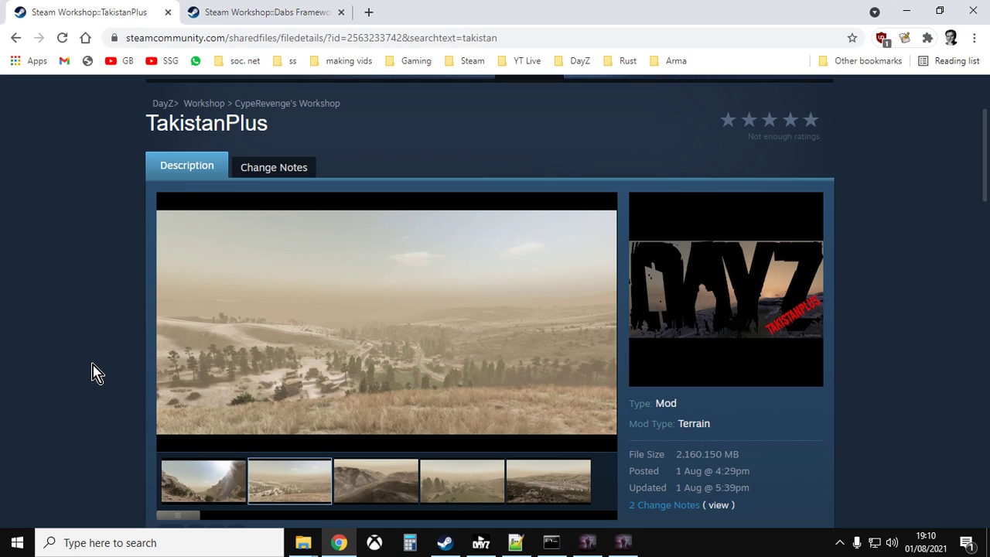
pyautogui.click(375, 480)
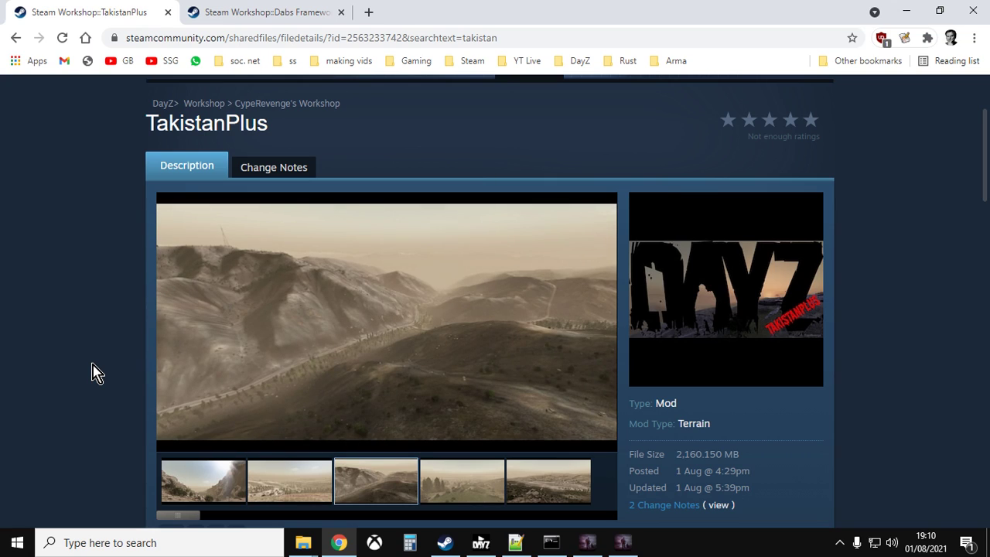